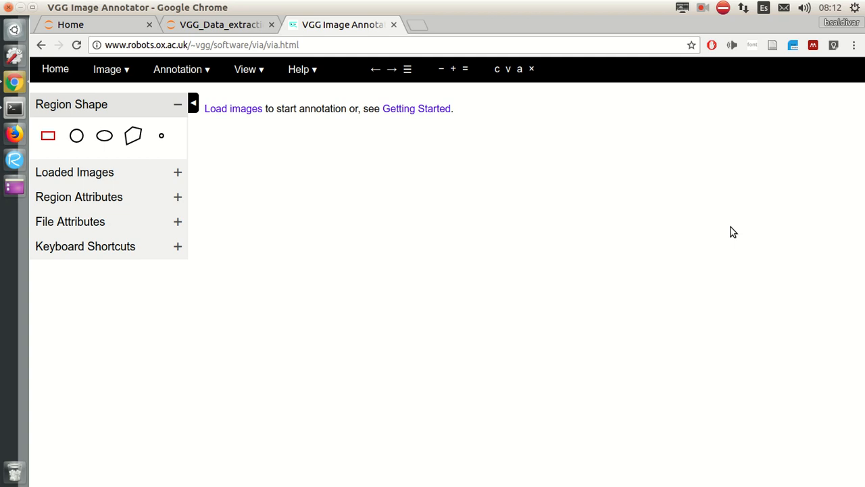
mouse_move(436, 195)
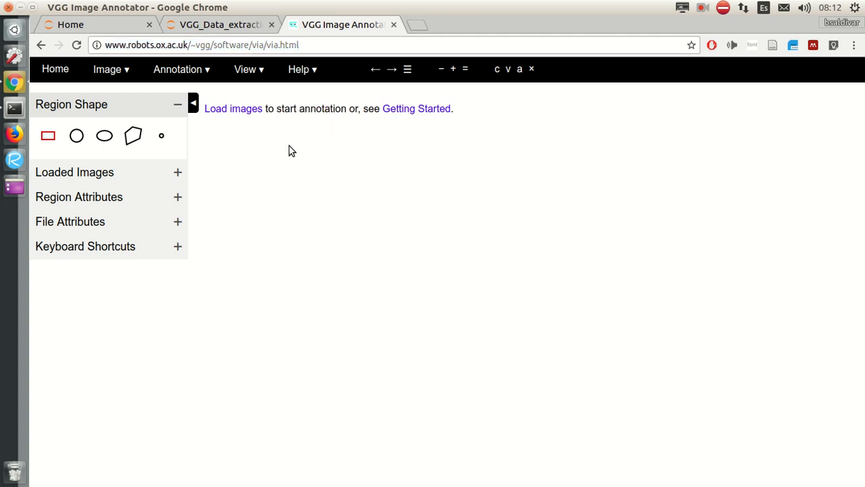
mouse_move(234, 117)
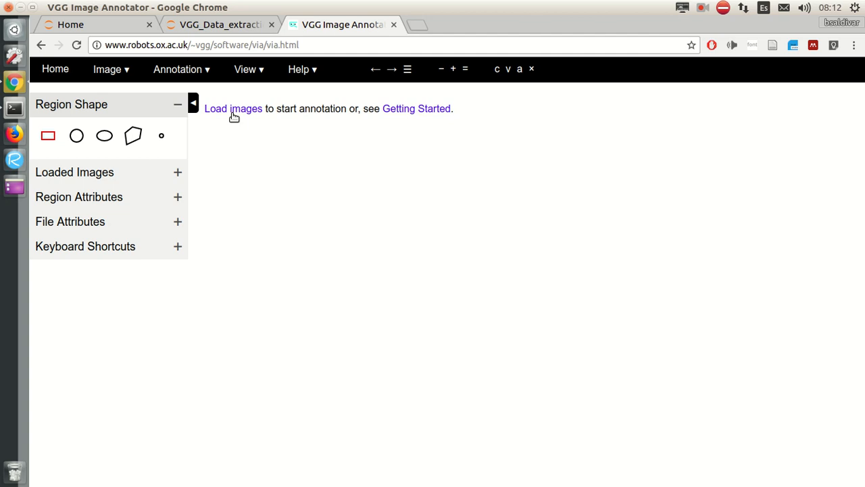
Pick cat1.jpg through cat4.jpg from the Pictures folder to load.
click(233, 108)
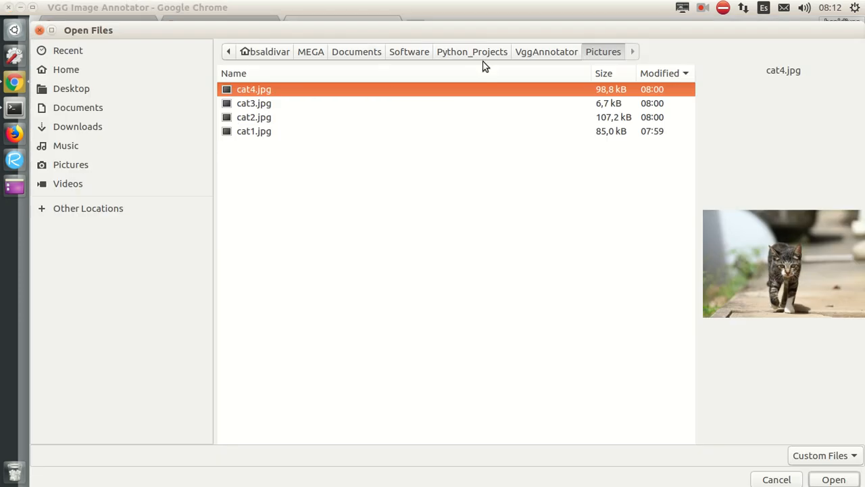
mouse_move(579, 76)
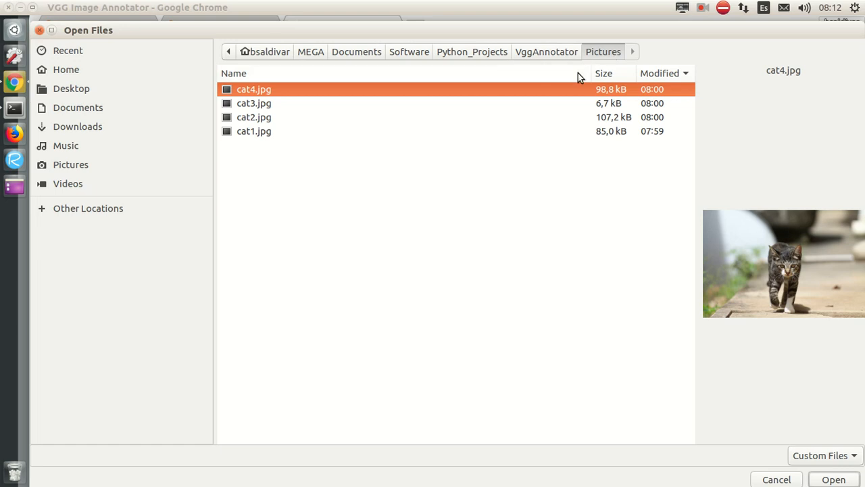
mouse_move(608, 61)
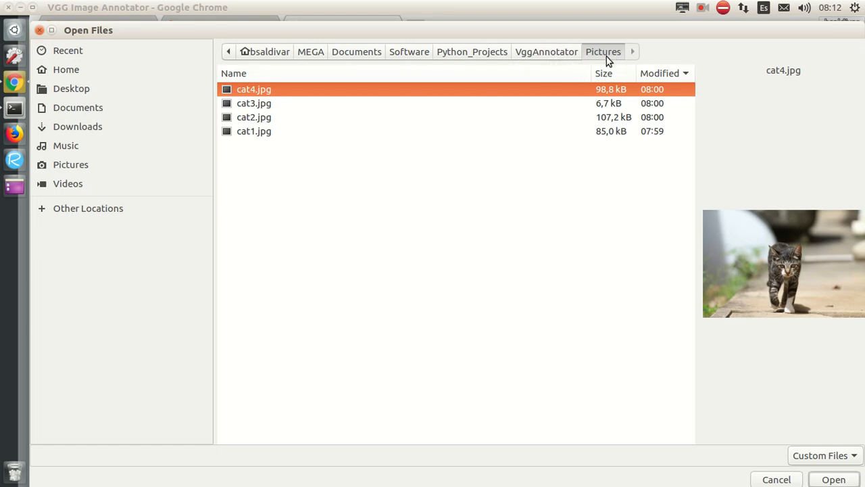
click(253, 132)
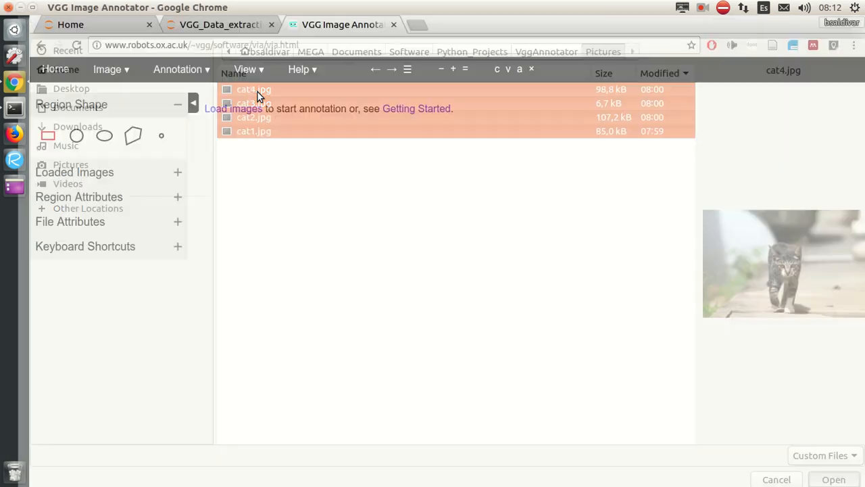
Load the four cat images and view cat3.jpg, cat1.jpg, then cat4.jpg again.
click(833, 479)
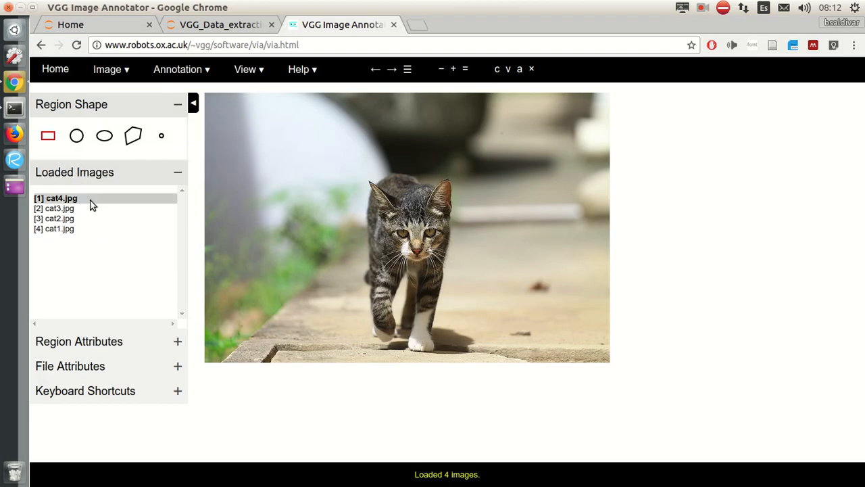
click(57, 208)
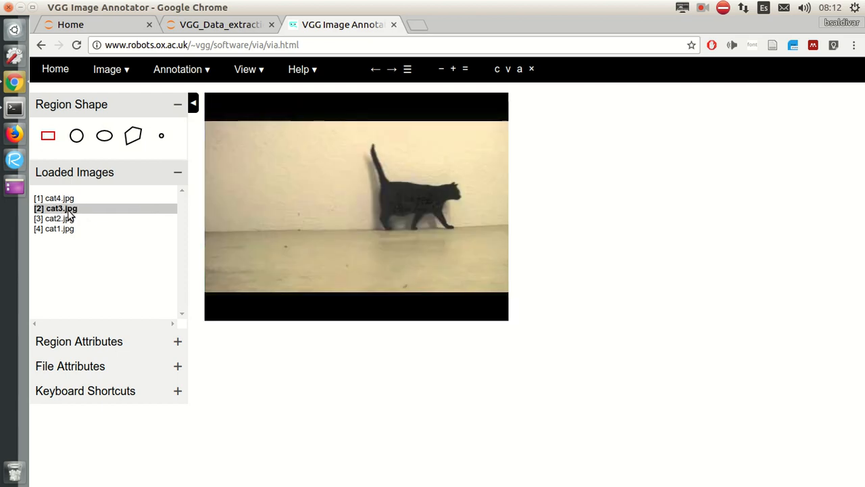
click(54, 198)
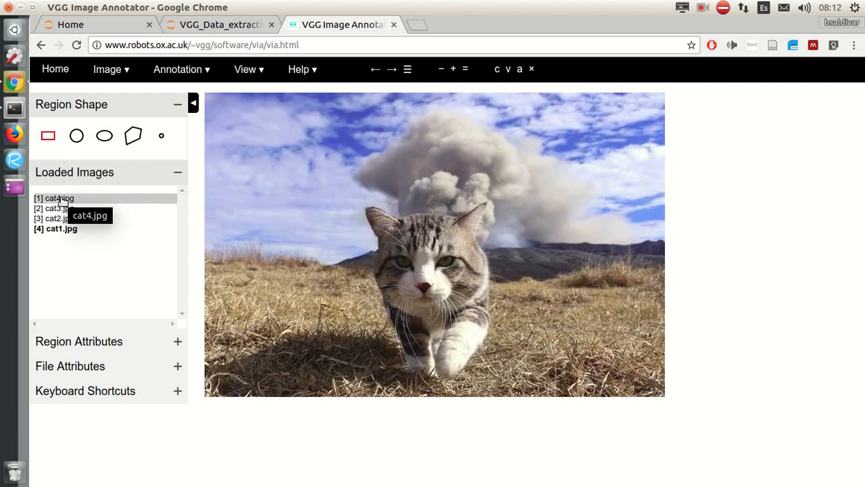
click(58, 208)
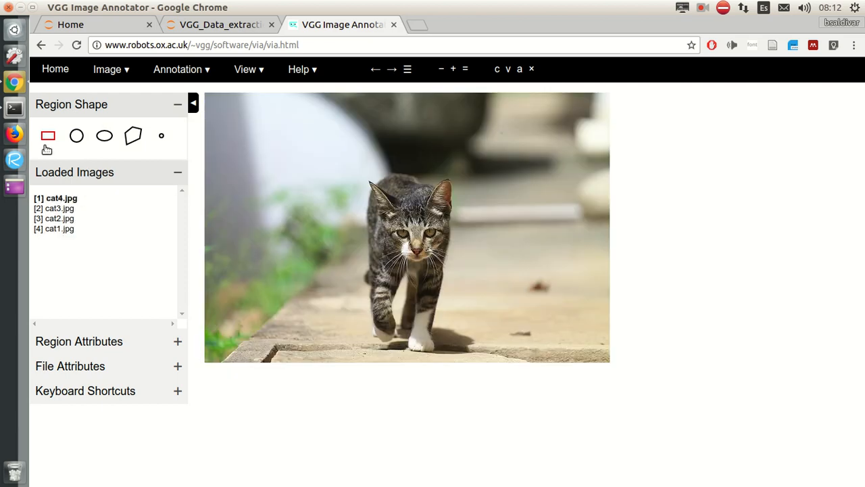
mouse_move(48, 136)
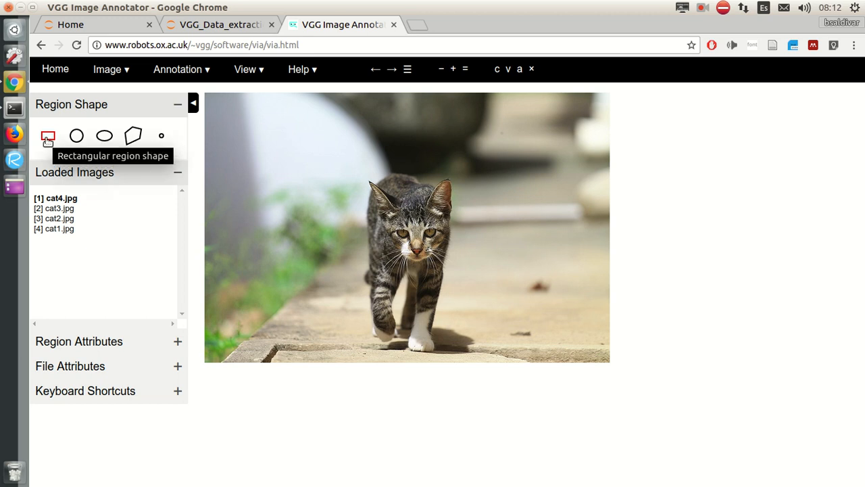
Choose the rectangle shape and box the walking tabby cat in cat4.jpg.
click(48, 136)
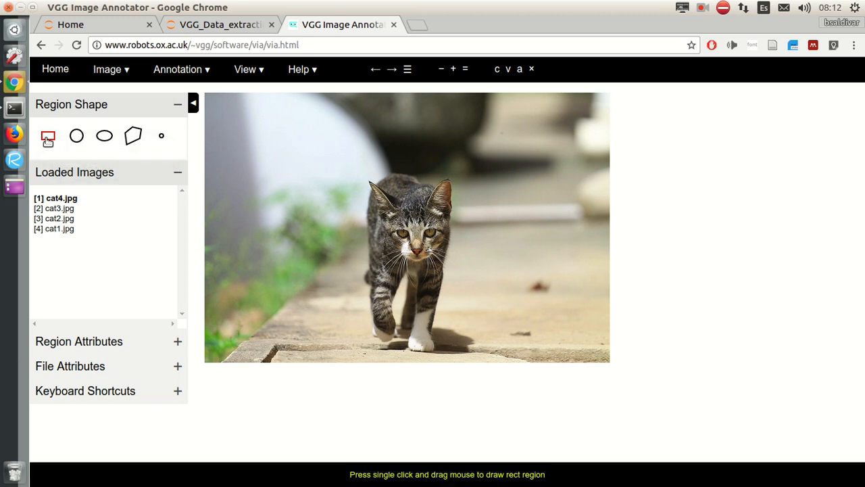
mouse_move(351, 173)
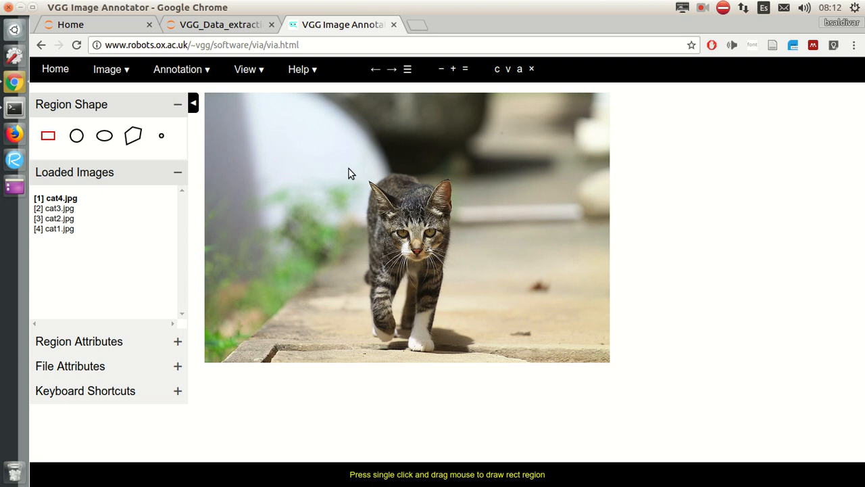
drag(349, 165, 460, 355)
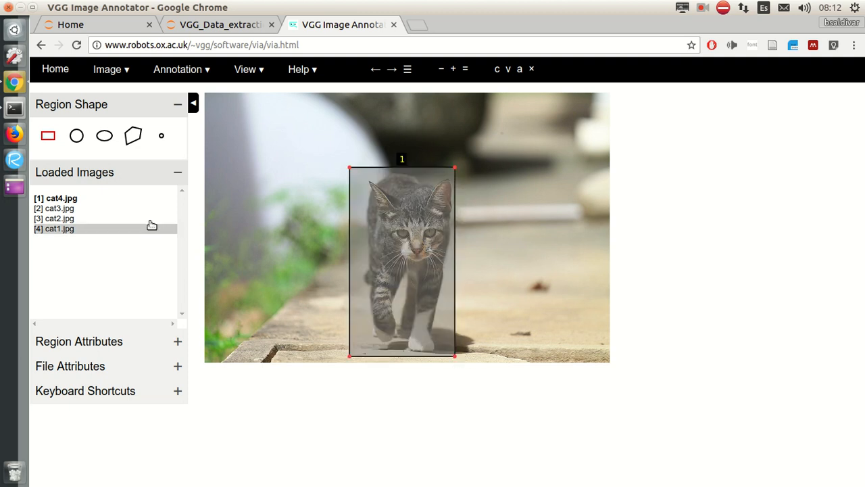
click(61, 208)
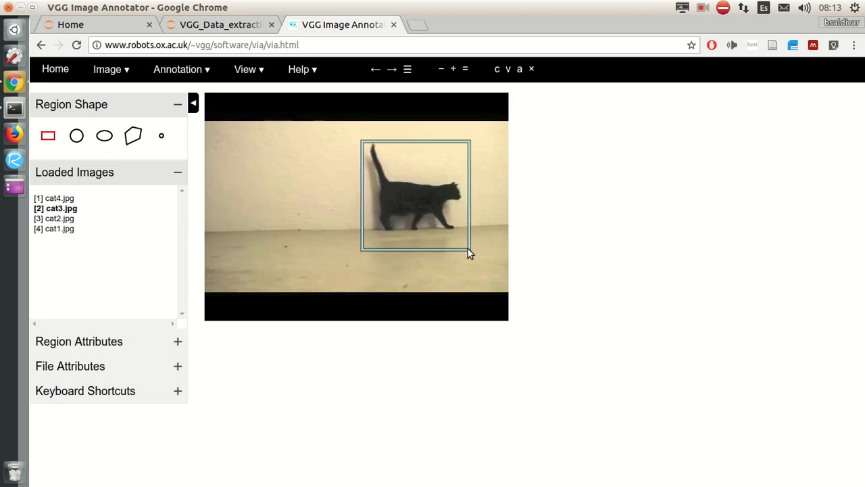
Box the black-and-white cat in cat2.jpg and the cat in cat1.jpg.
click(60, 218)
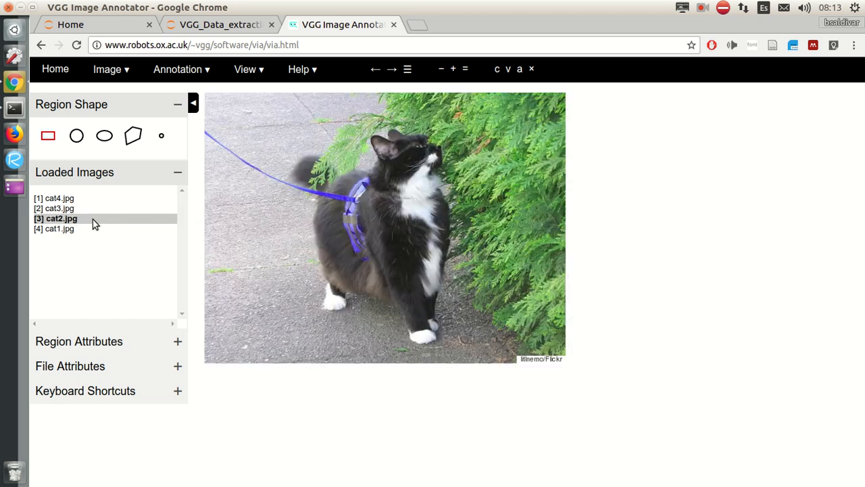
mouse_move(300, 135)
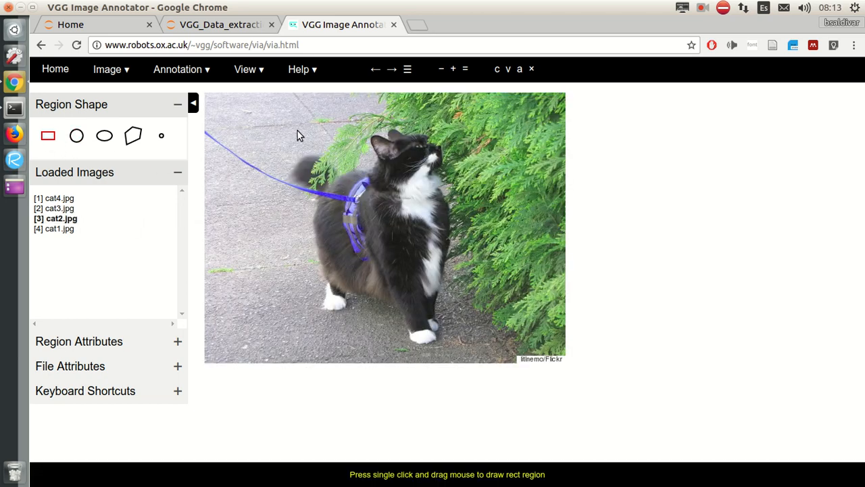
drag(283, 123, 458, 345)
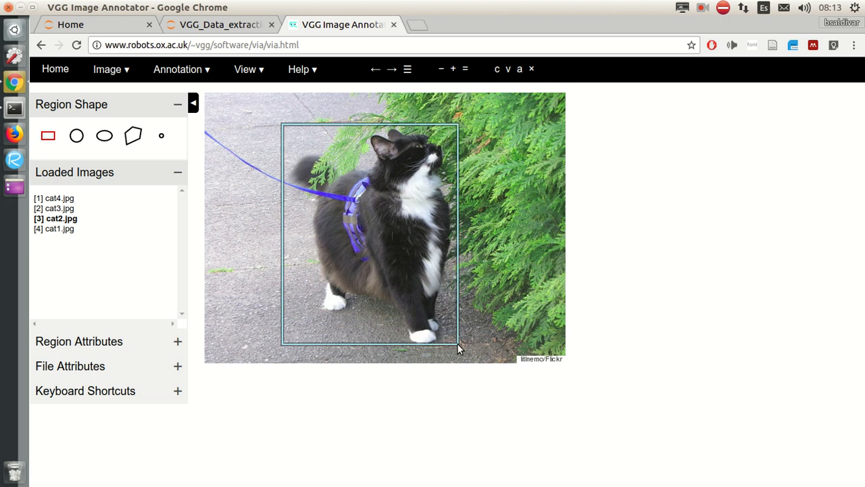
click(61, 228)
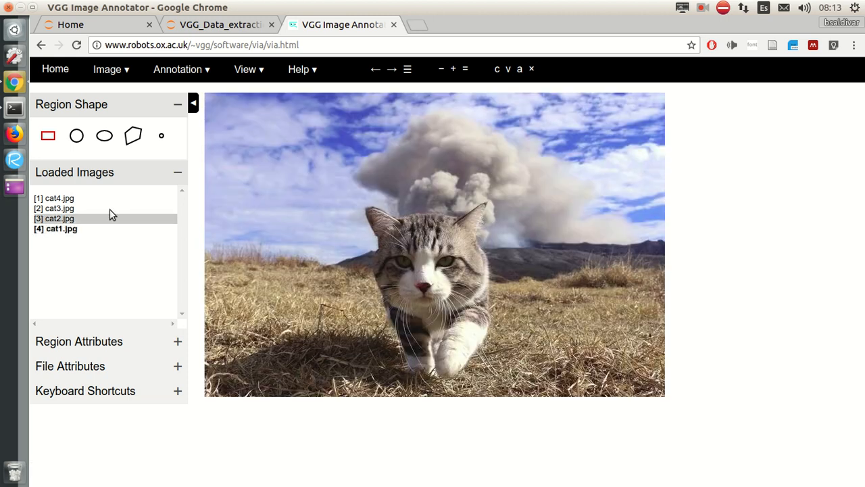
drag(358, 196, 508, 379)
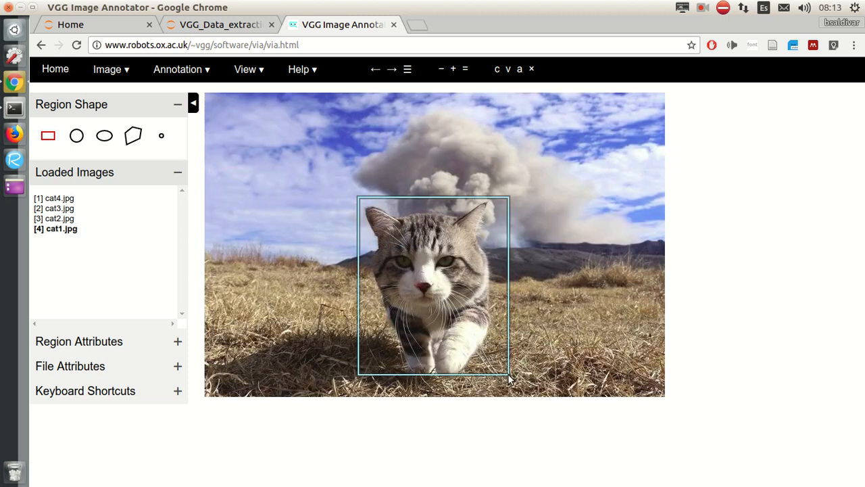
click(433, 284)
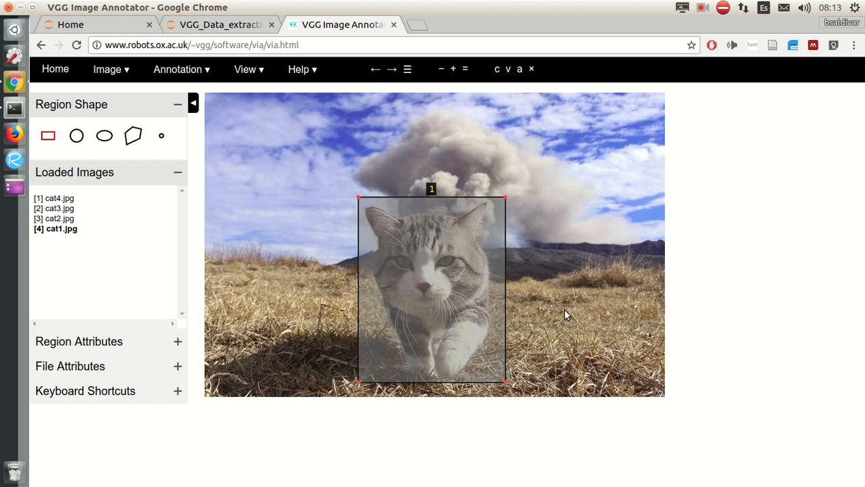
mouse_move(620, 236)
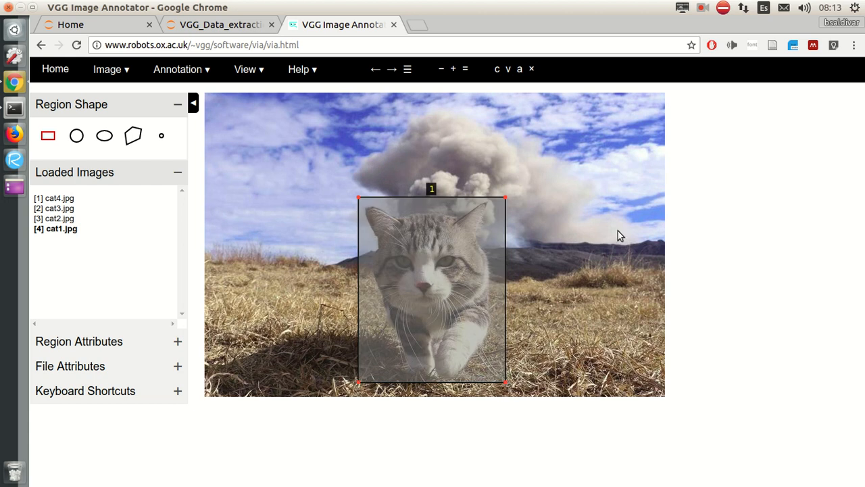
mouse_move(286, 122)
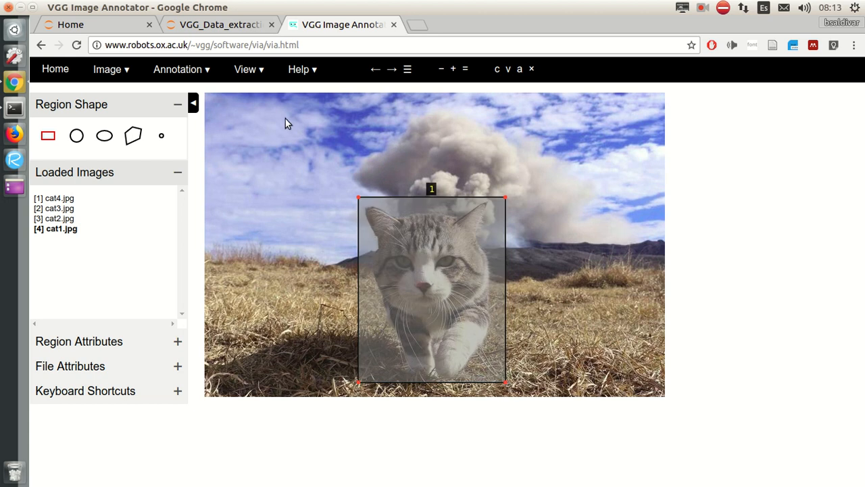
Save the rectangle region annotations as JSON from the Annotation menu.
click(182, 69)
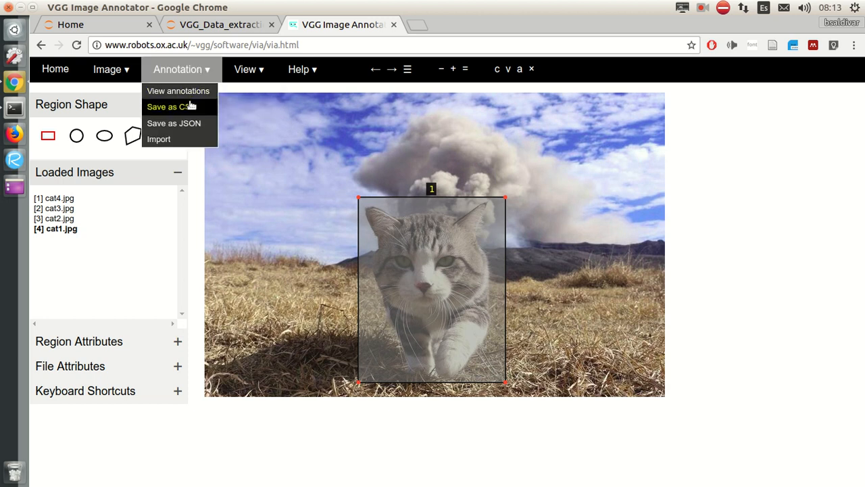
mouse_move(174, 123)
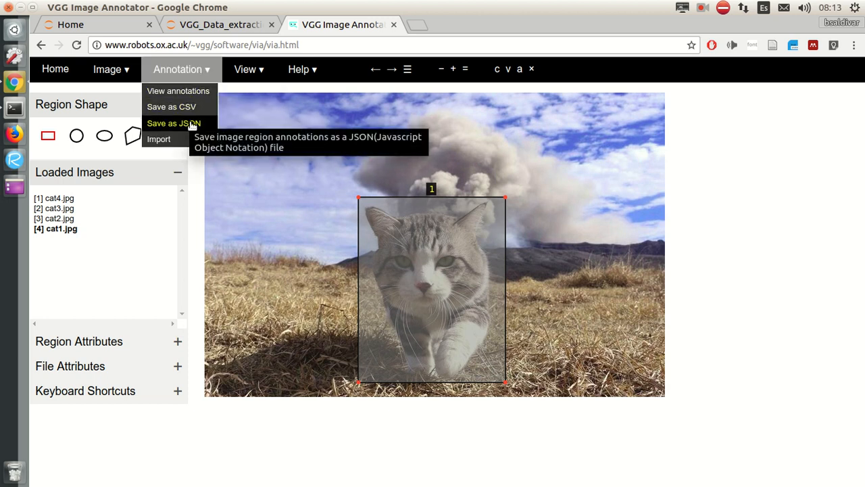
mouse_move(173, 124)
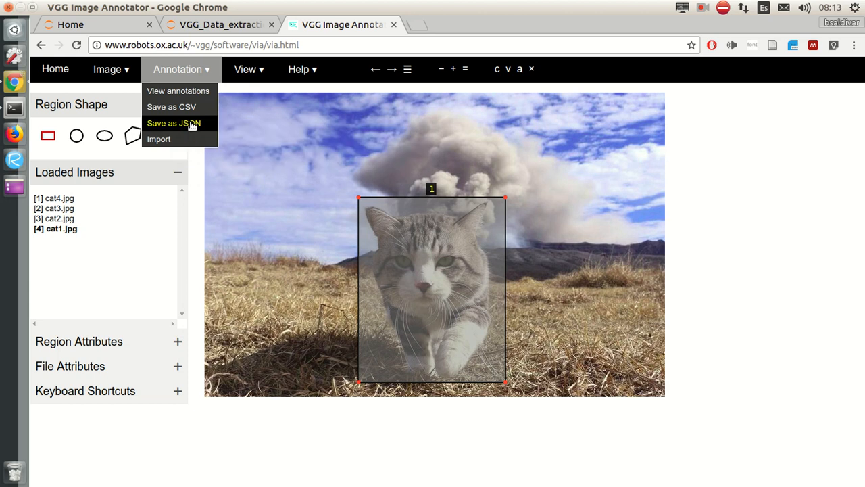
click(173, 123)
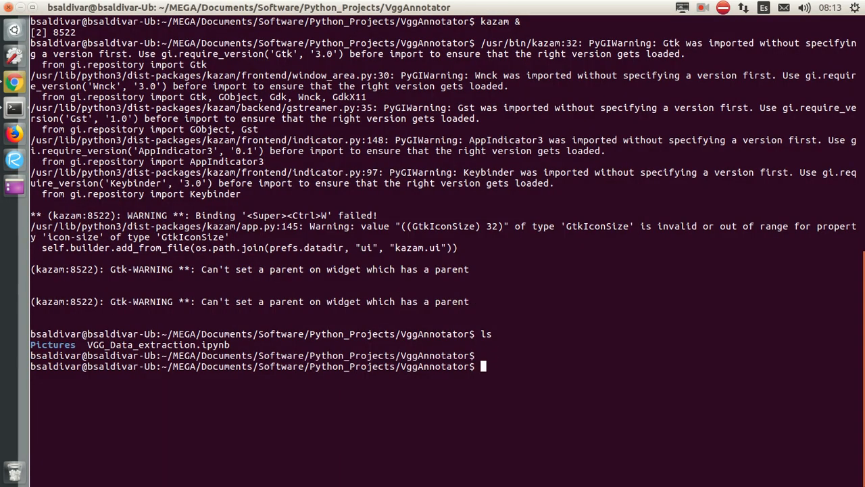
Begin a mv command for ~/Downloads/via_region_data.json in Terminal.
text(mv ~/)
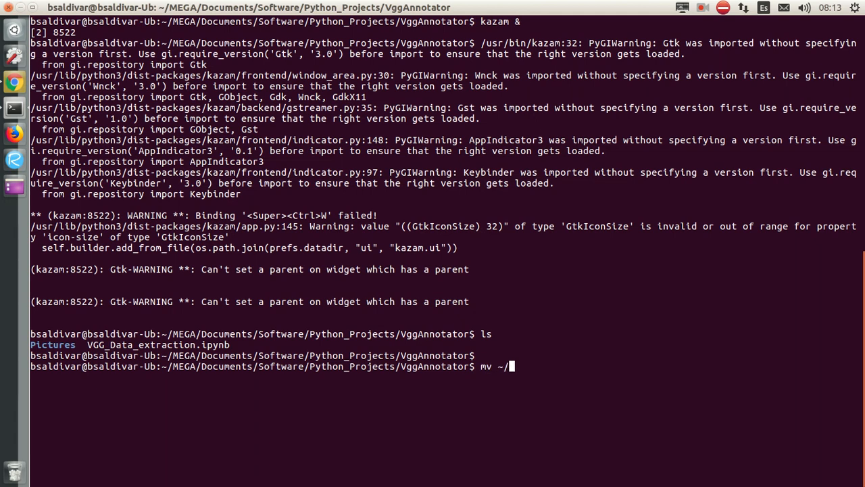
text(Downloads/via_)
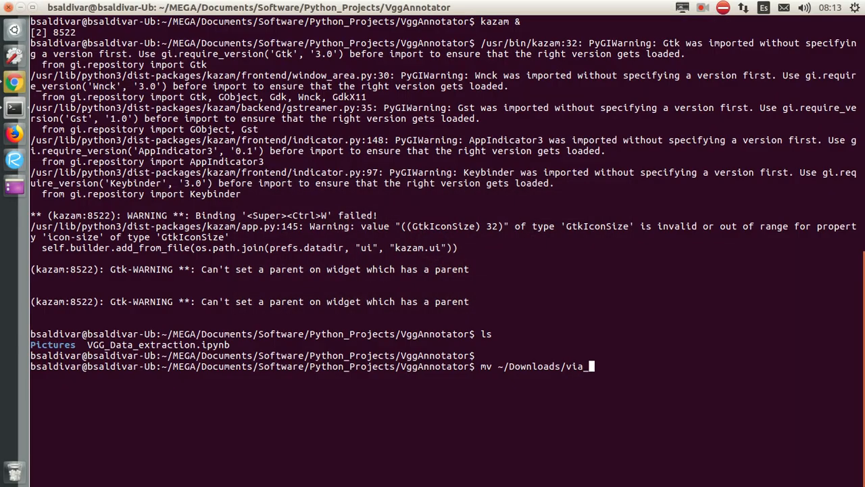
text(region_data.json)
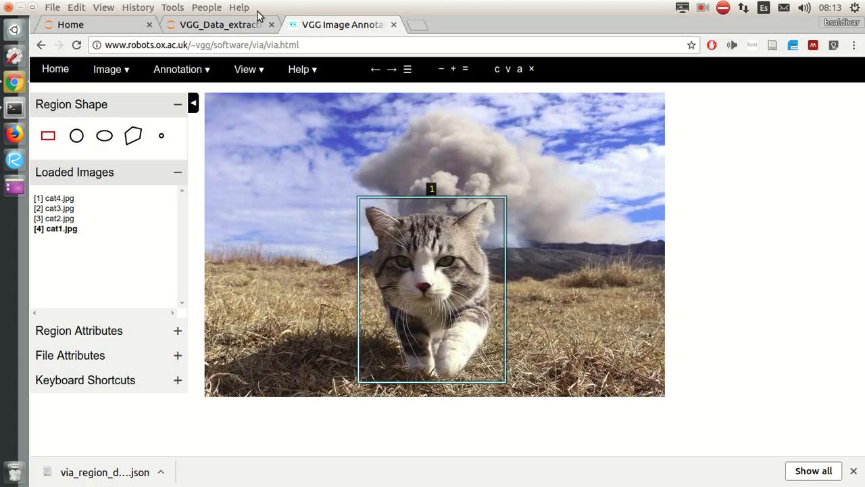
Import pandas as pd and numpy as np, then list files with !ls.
click(219, 24)
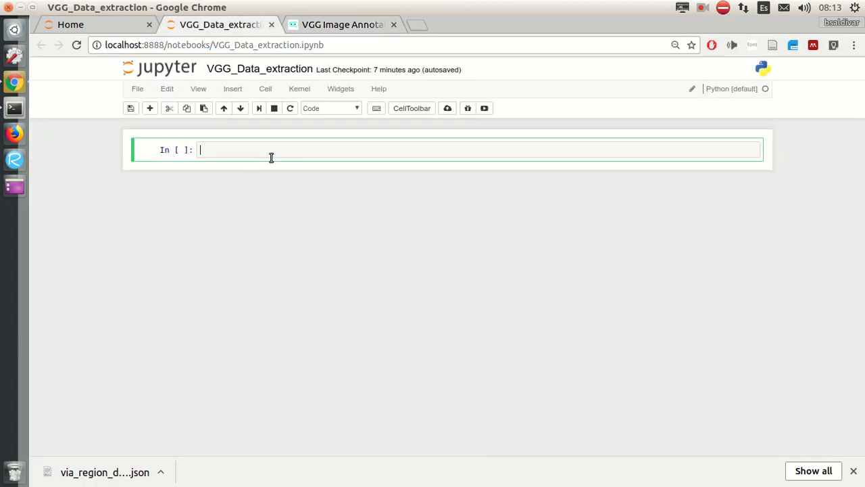
text(import pandas)
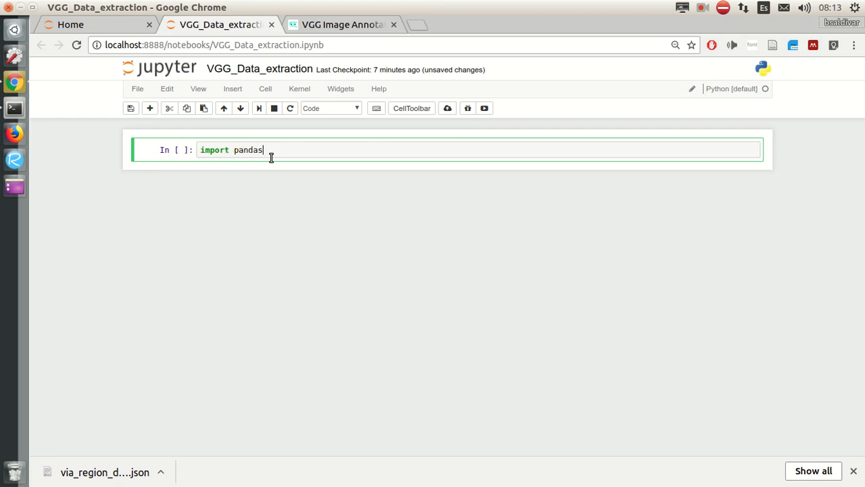
text(as pd)
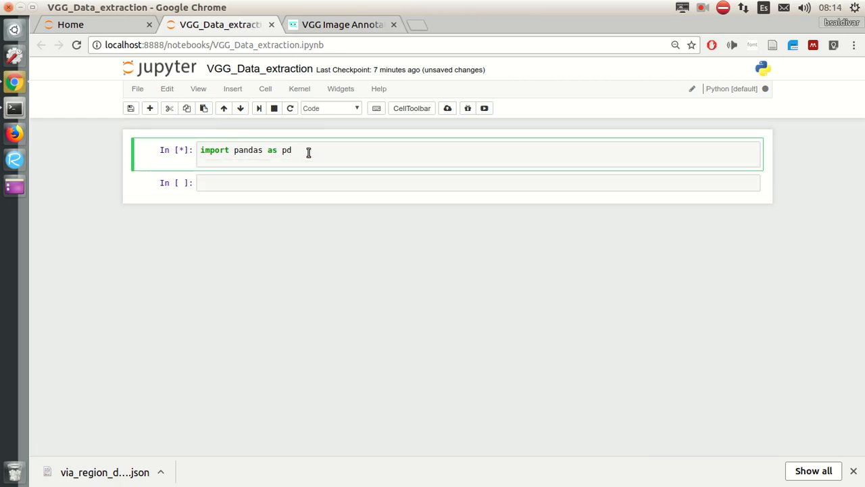
text(import numpy as np)
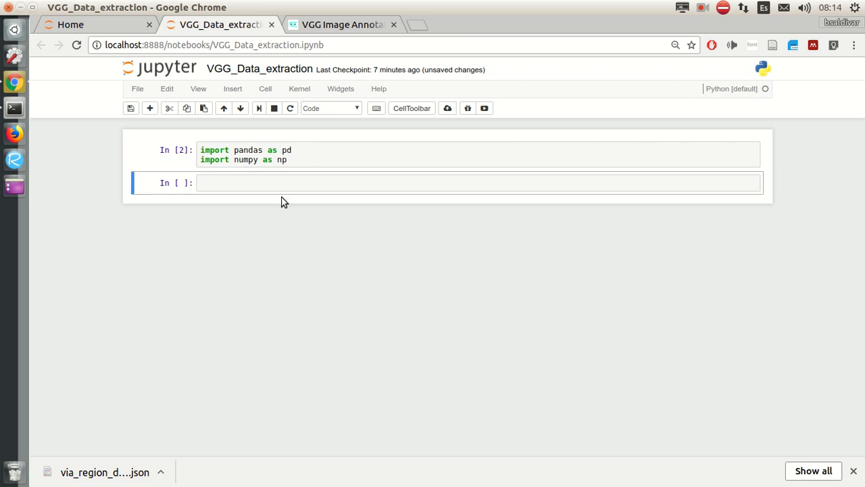
text(!ls)
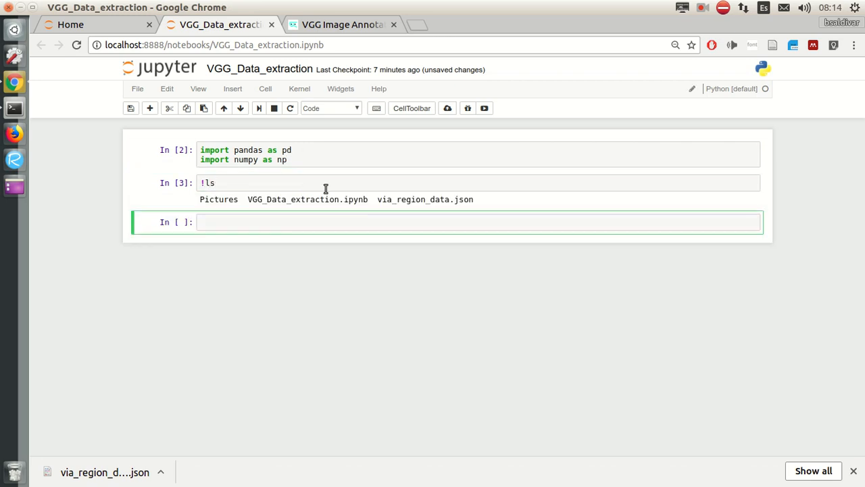
Read via_region_data.json into cats_df with pd.read_json and display cats_df.
double_click(426, 199)
text(pd.)
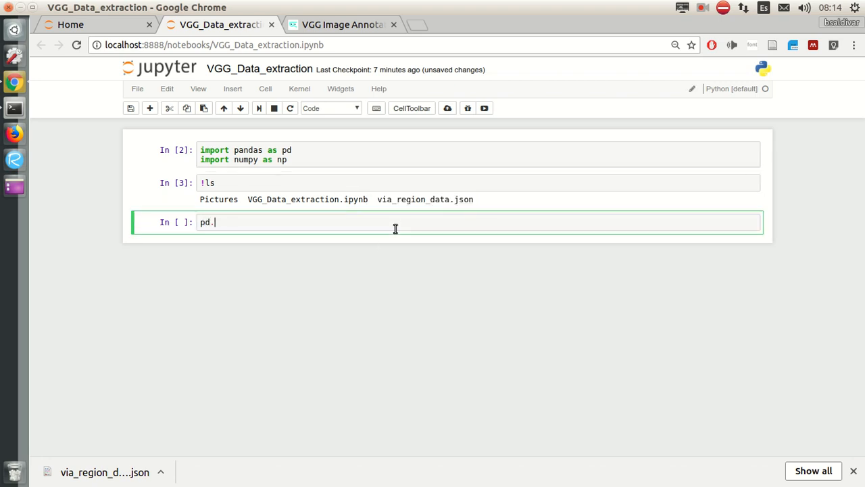
text(read_json)
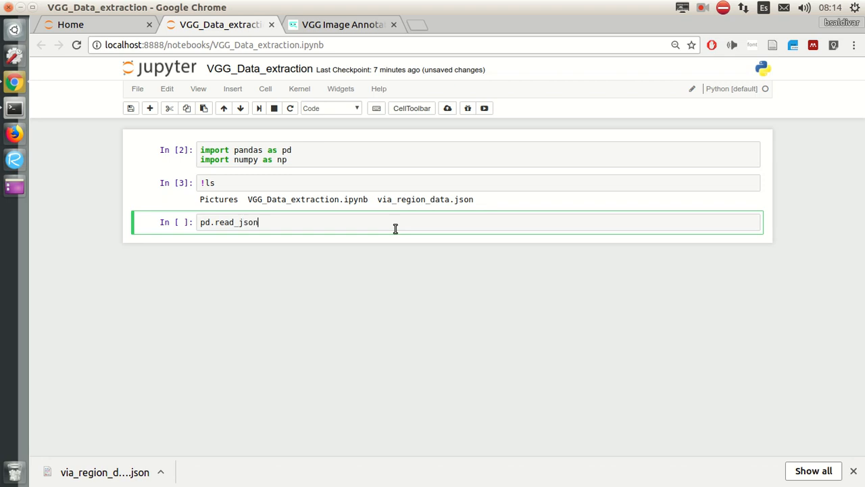
text(('via_region_data.json'))
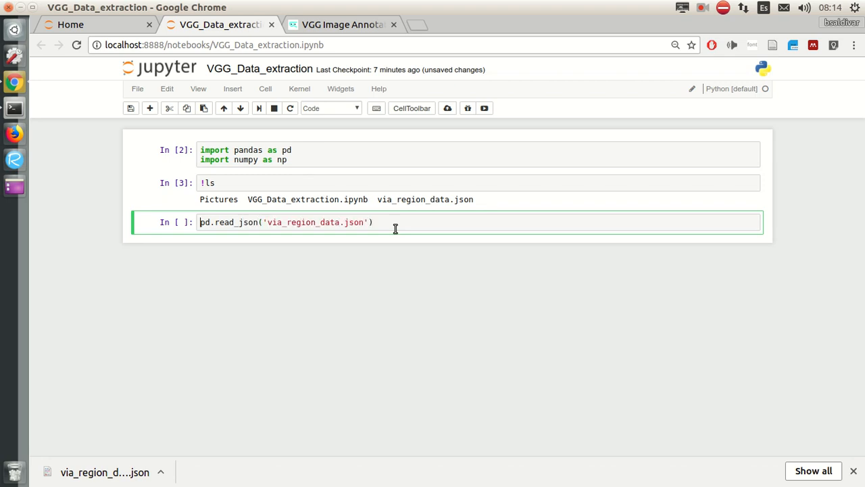
text(cats_df =)
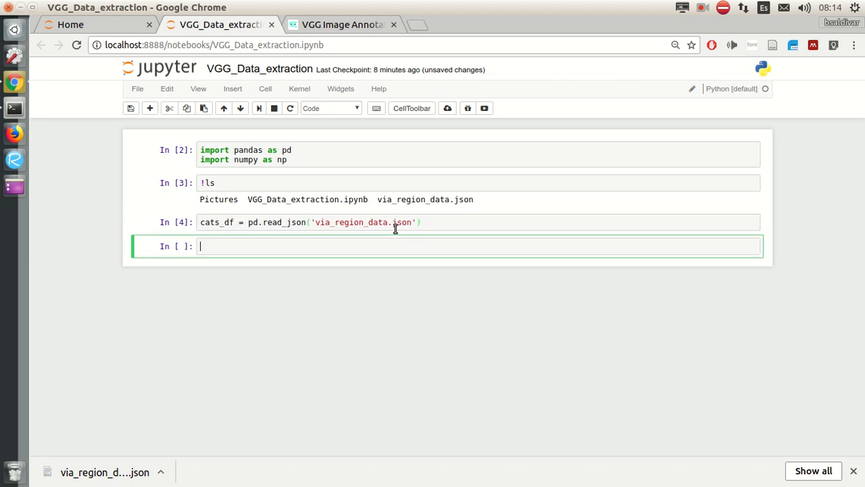
text(cats_df)
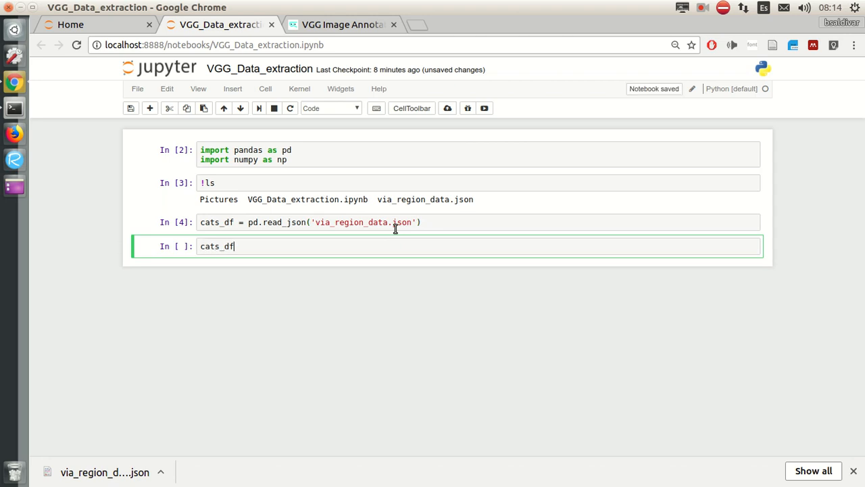
key(shift+Return)
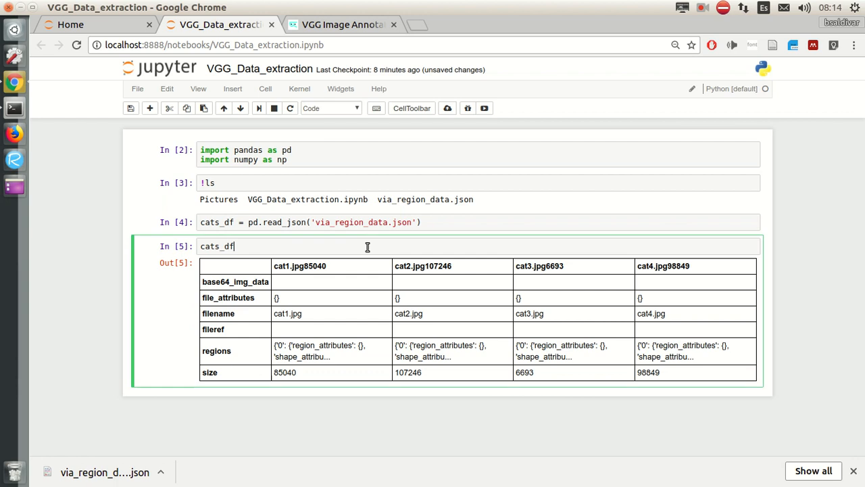
Transpose cats_df, reset its index, and keep only the filename and regions columns.
text(.transp)
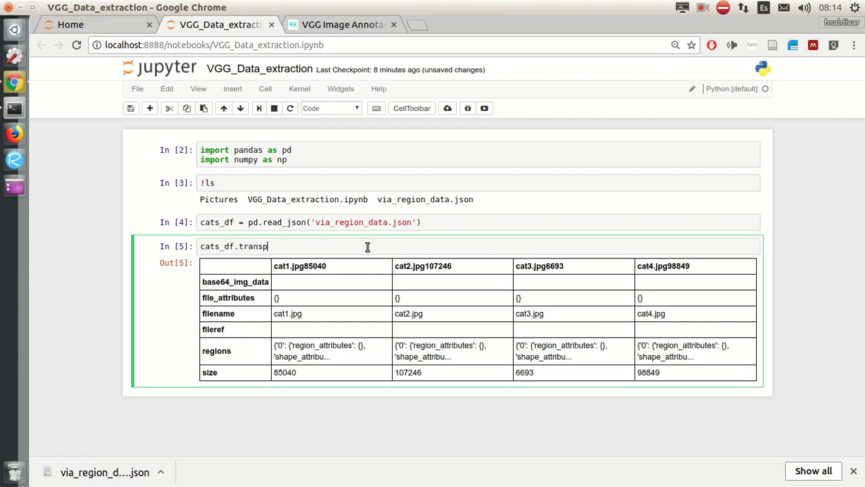
text(ose())
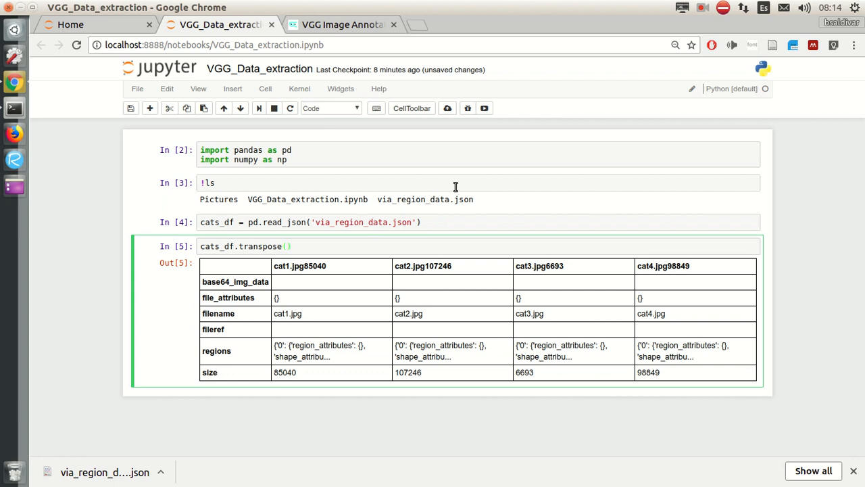
click(259, 108)
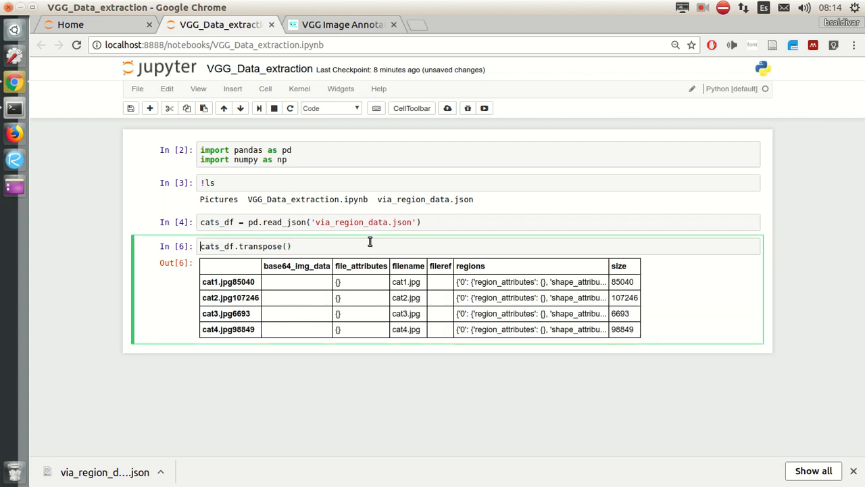
mouse_move(328, 250)
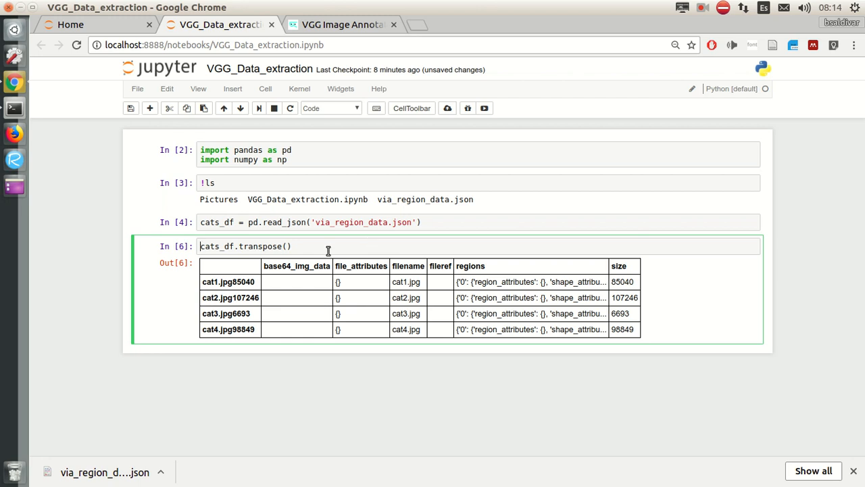
mouse_move(488, 265)
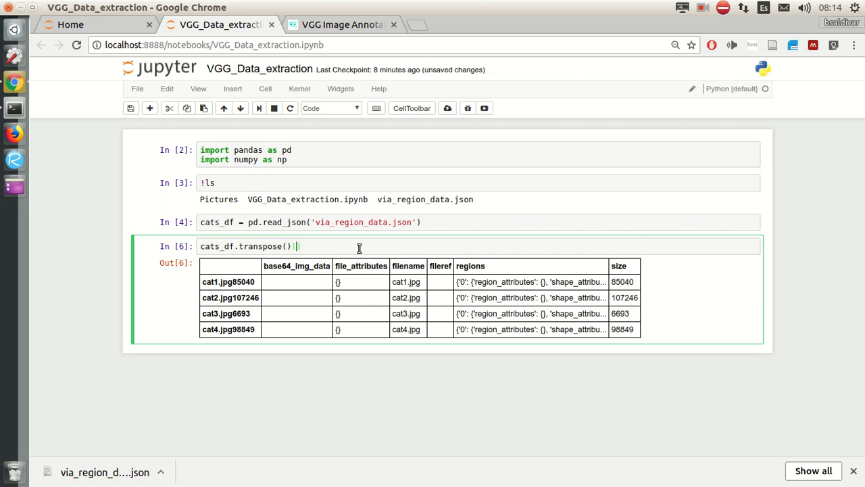
text([''])
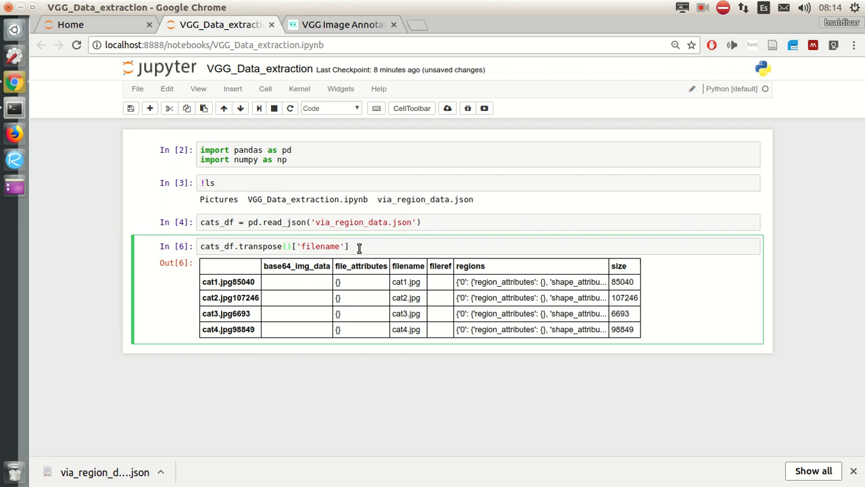
text(, 'region)
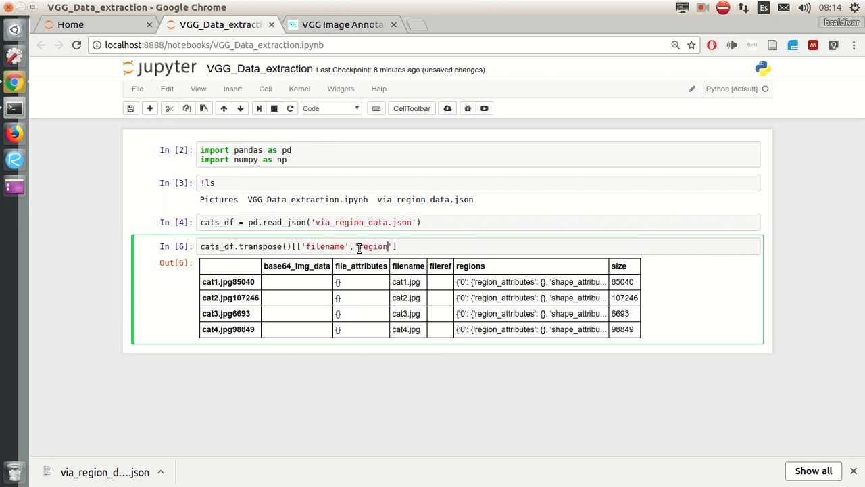
text(s)
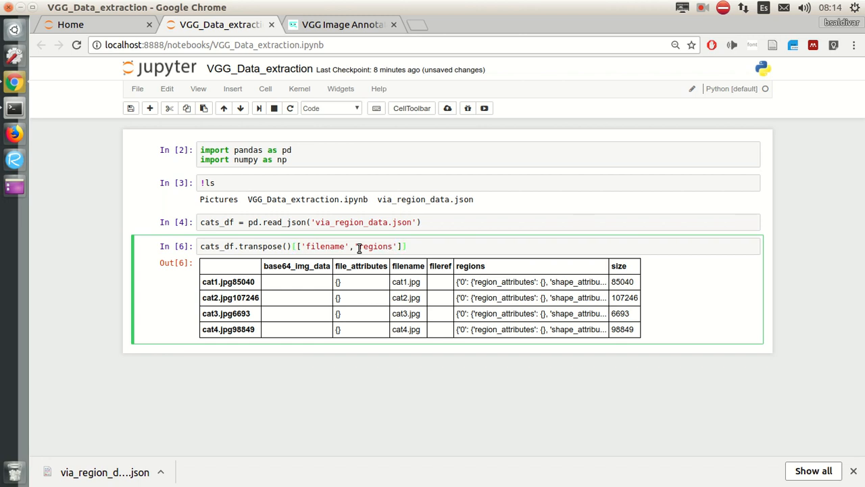
key(Shift+Return)
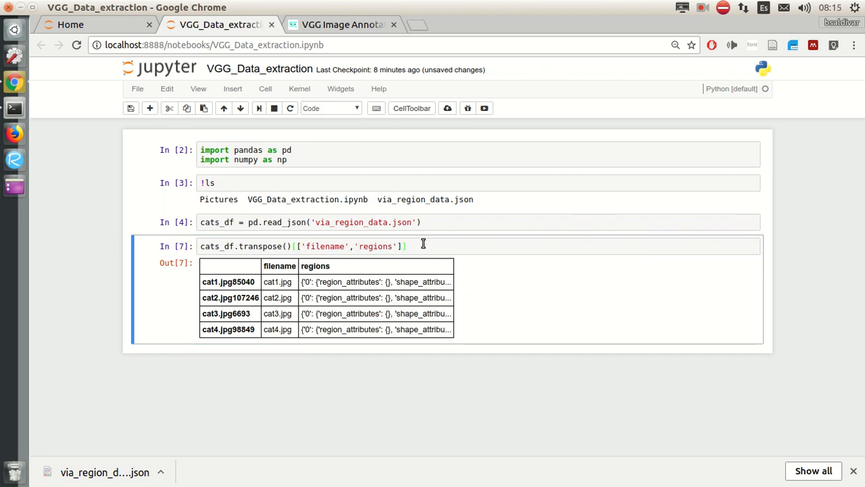
text(.reset_index()
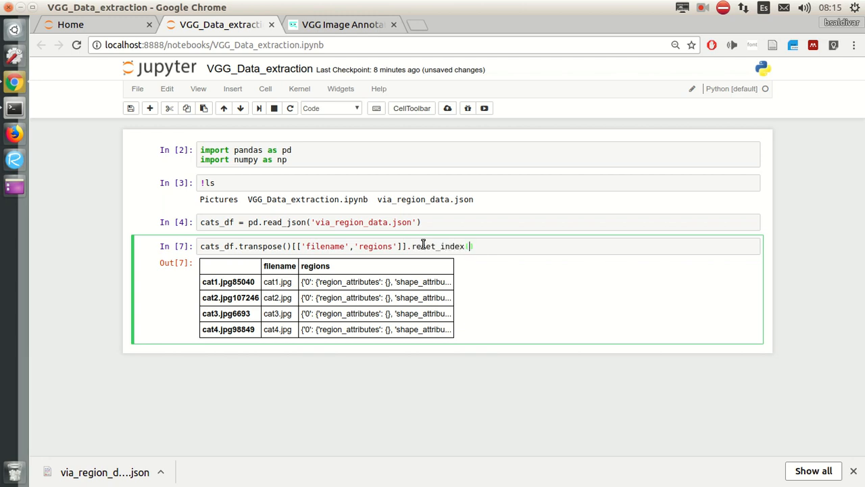
text(().reset_index)
text(cats)
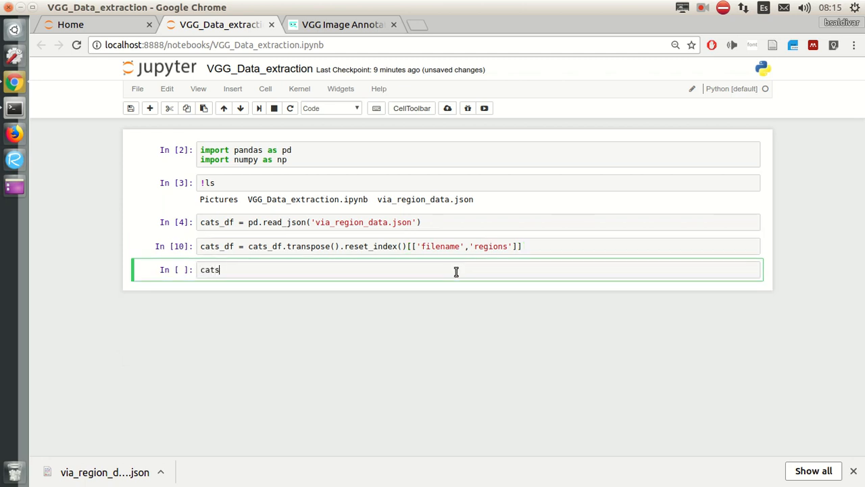
Show the first image's regions entry from cats_df['regions'].
text(_df[])
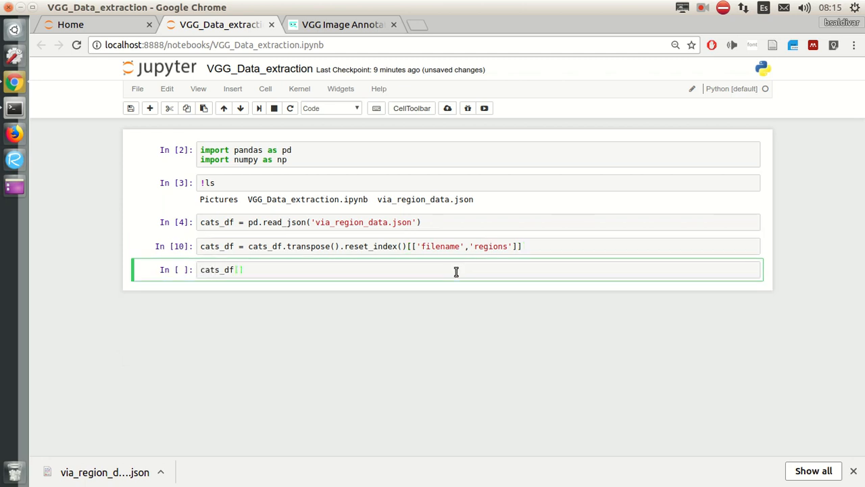
text('regs')
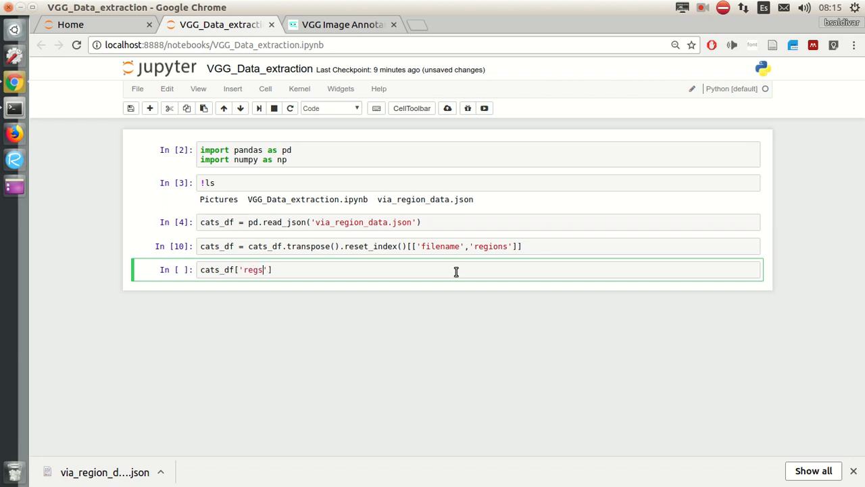
key(shift+Return)
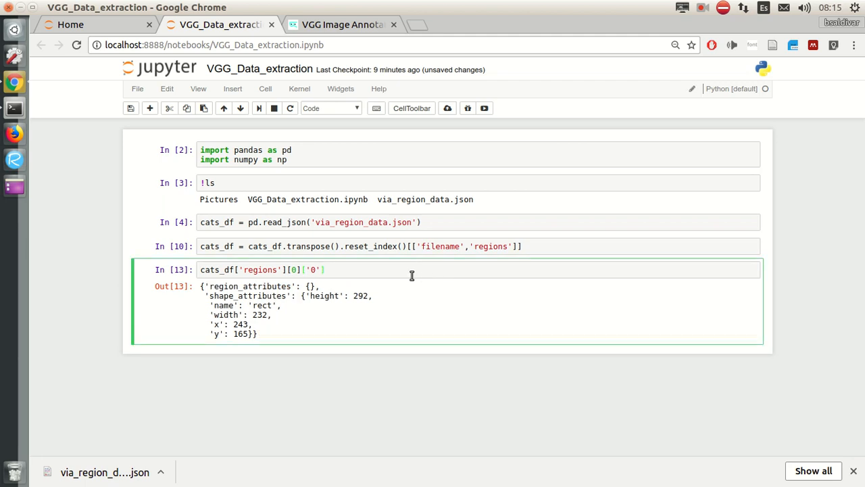
Narrow the output to region '0' shape_attributes: height 292, width 232, x 243, y 165.
text([''])
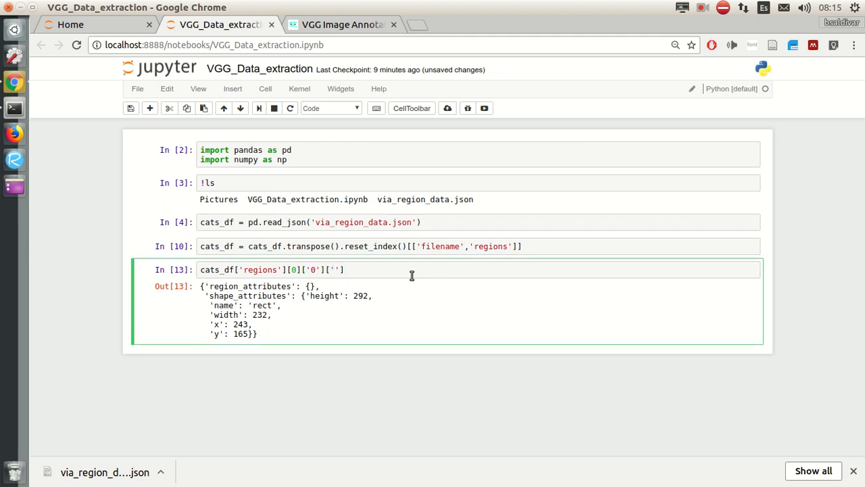
text(shape_a)
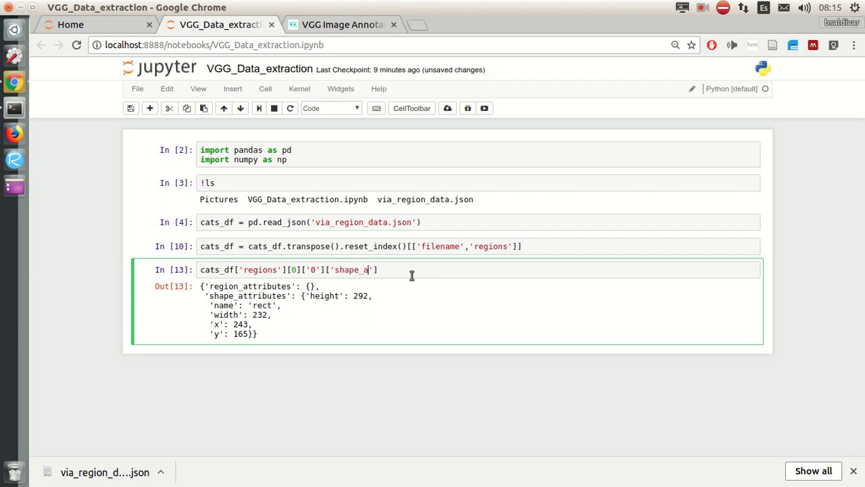
text(tt)
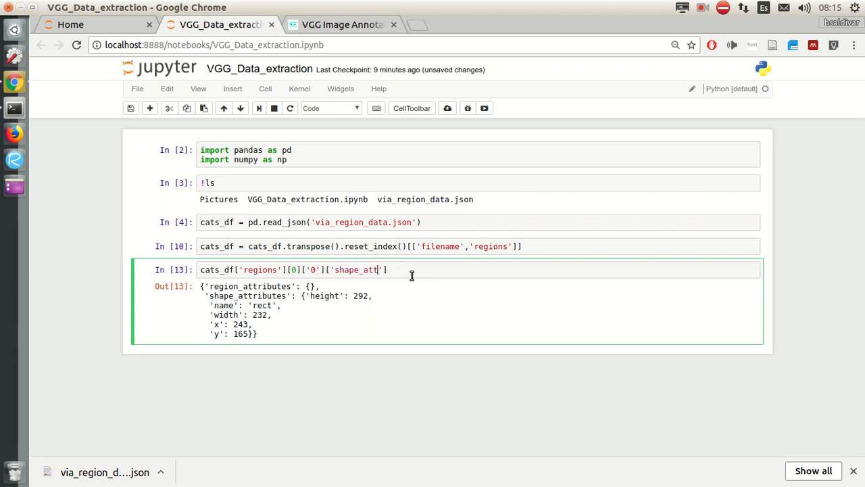
text(ributes)
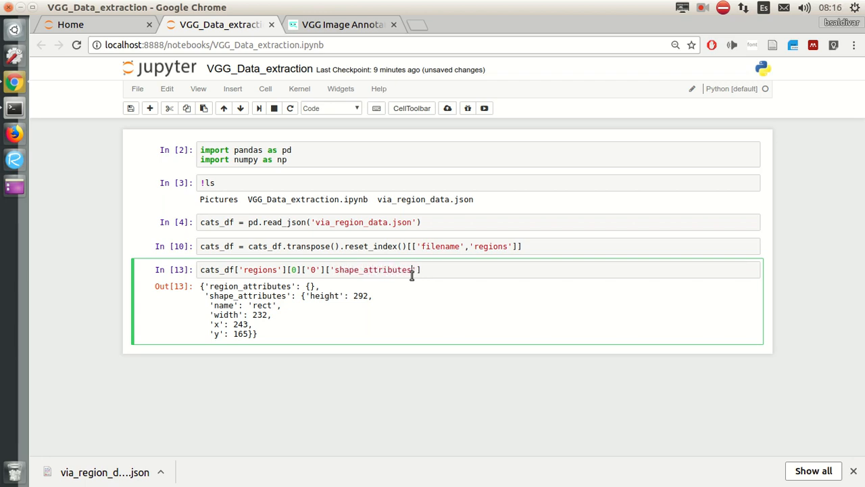
key(shift+Return)
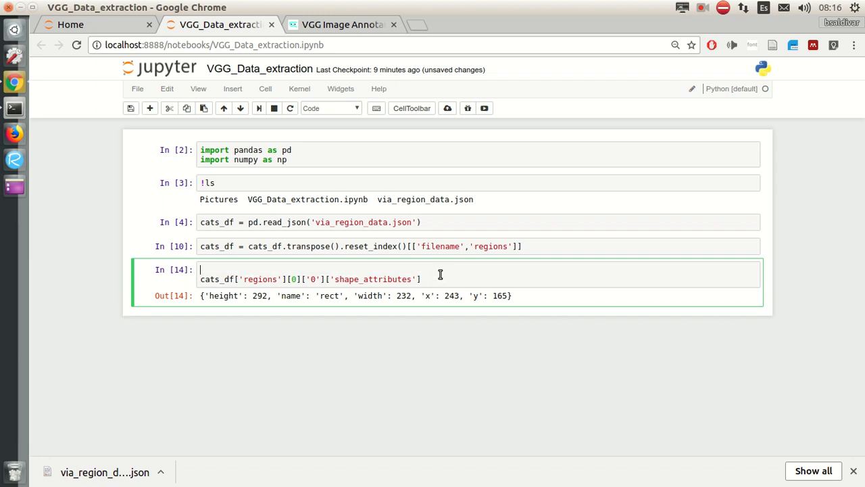
Write a for loop over range(cats_df.shape[0]) printing each row's shape_attributes.
text(for cats)
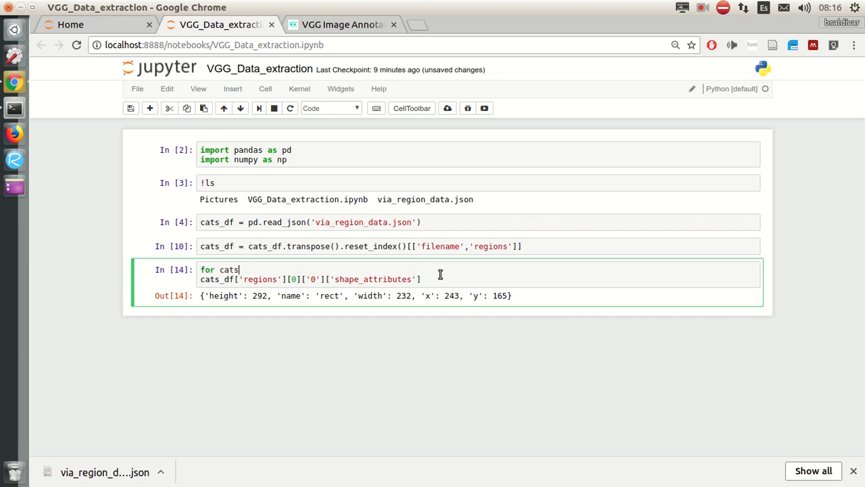
text(_df.)
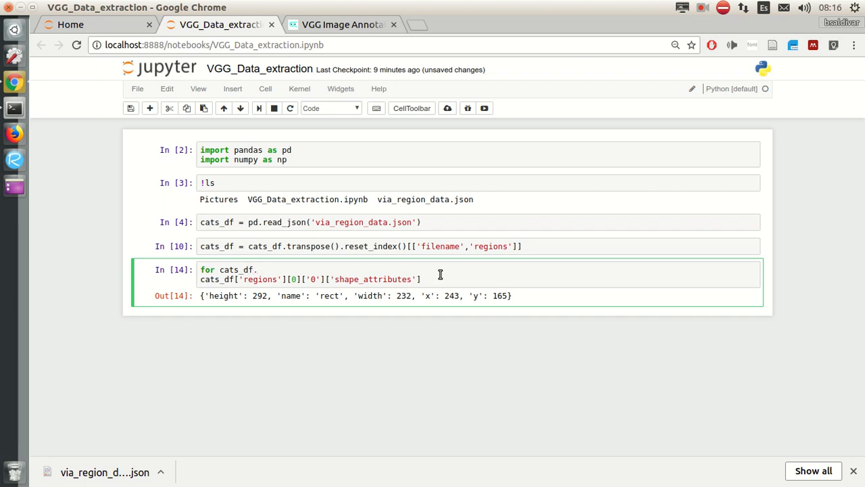
text(.shape[])
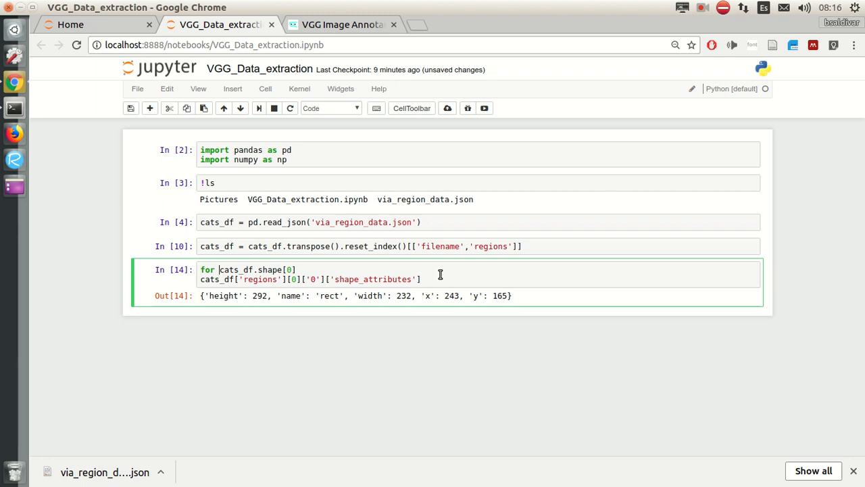
text(row in)
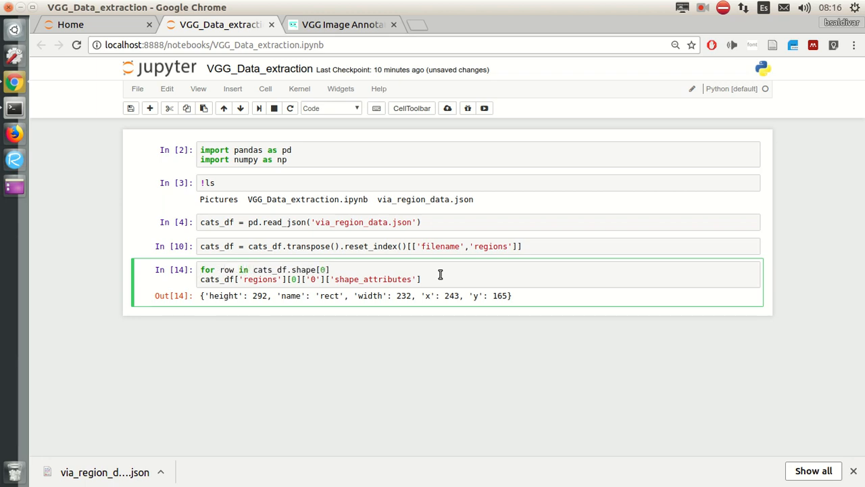
text(range()
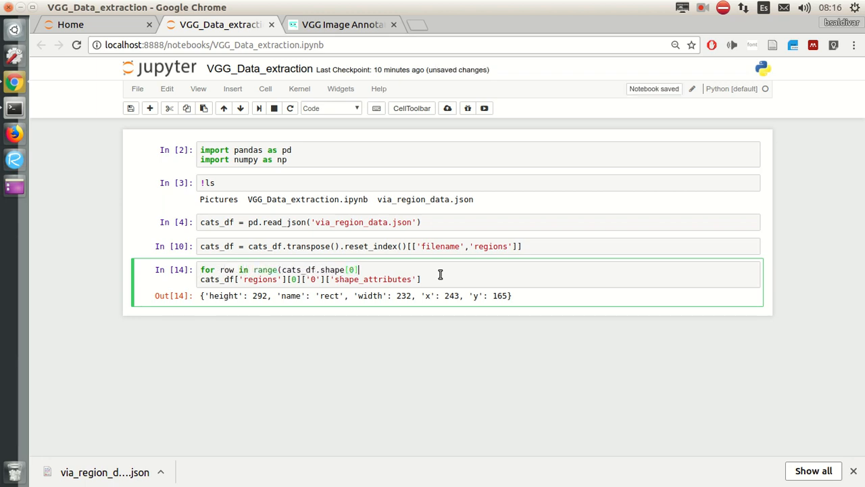
text(:)
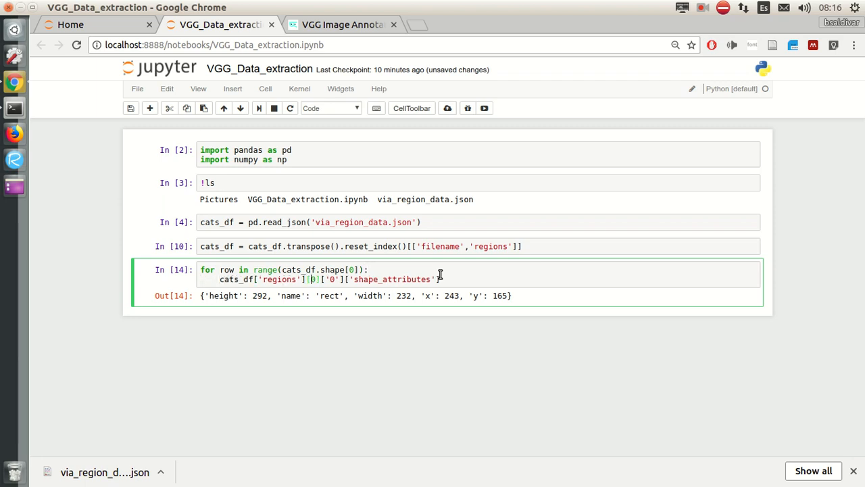
text(row)
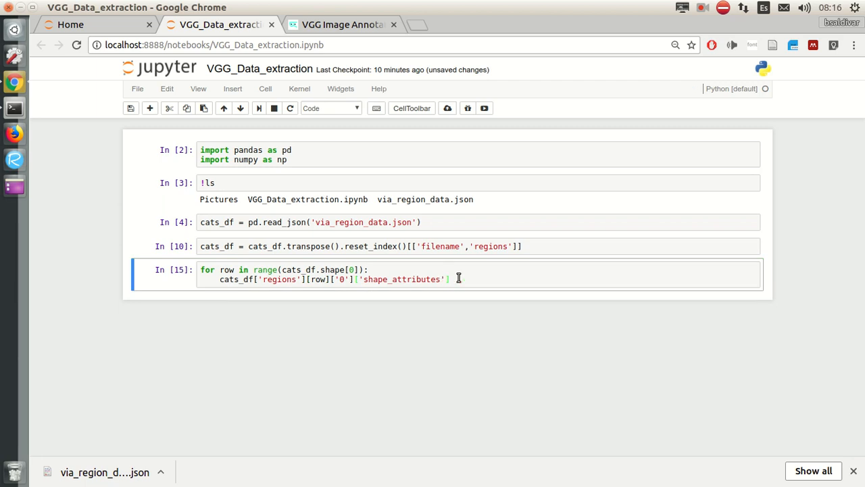
text(data =)
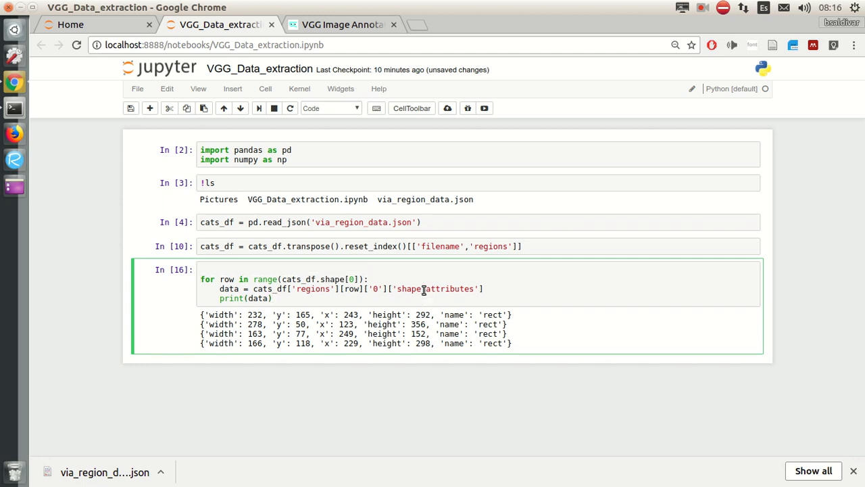
Create data_list before the loop, append each rectangle record, and build datadf with pd.DataFrame(data_list).
text(dat)
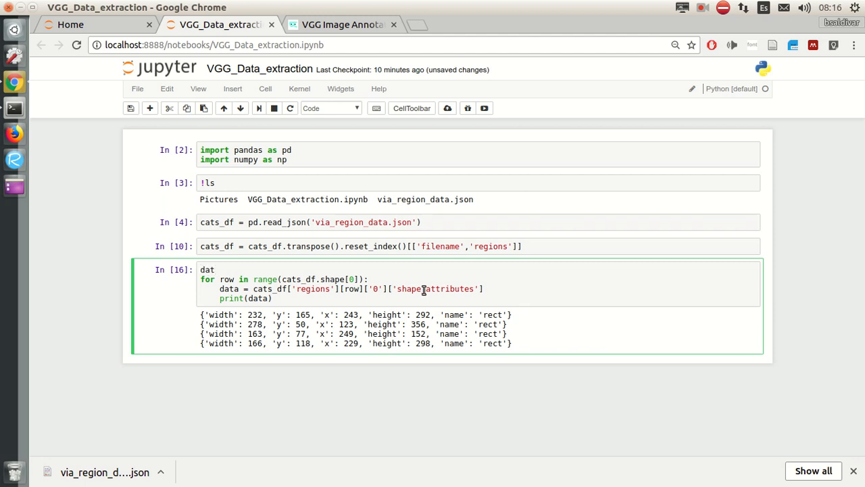
text(a)
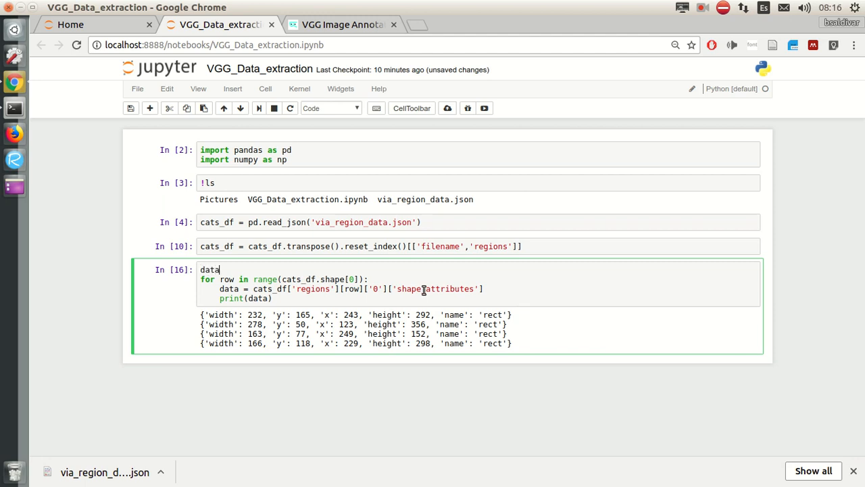
text(_list = [])
click(480, 298)
text(dat)
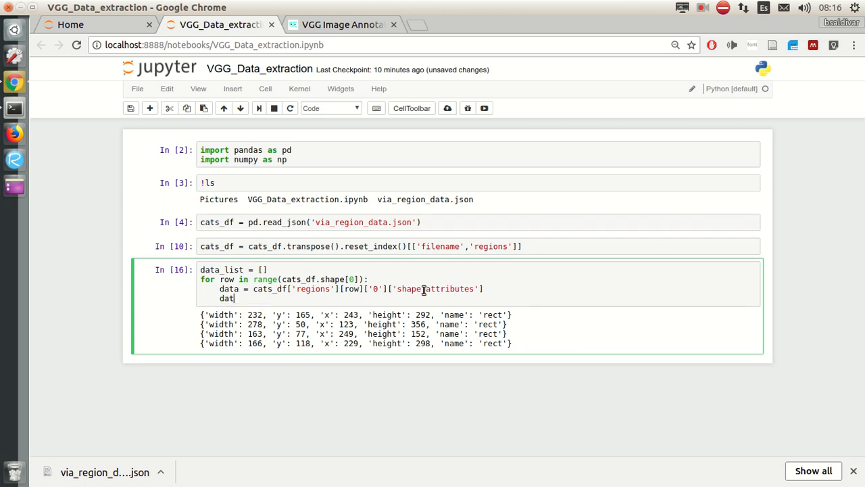
text(a_list.append(data)
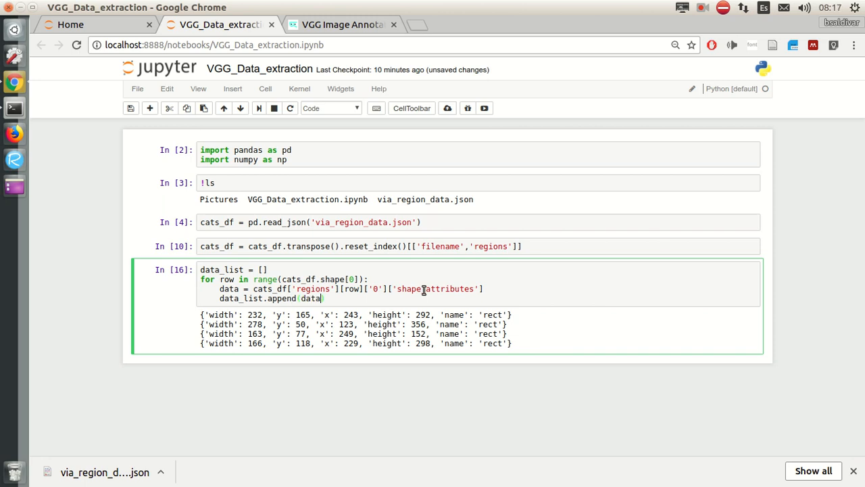
text(p)
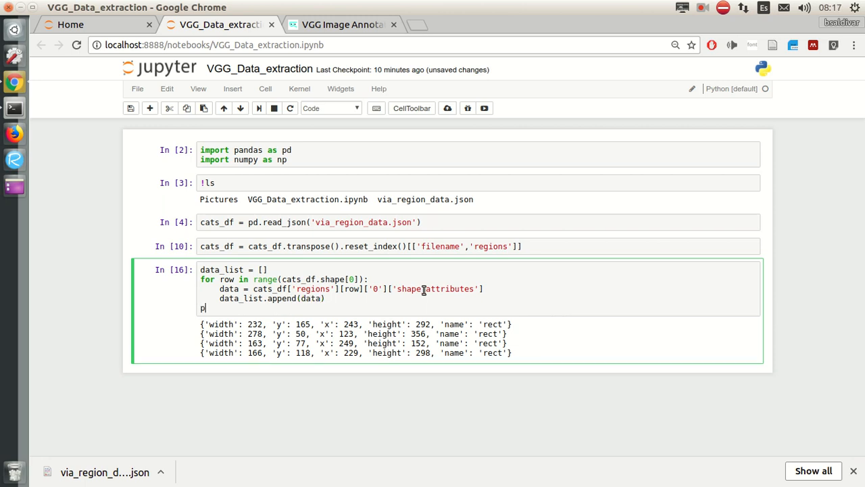
text(data_list)
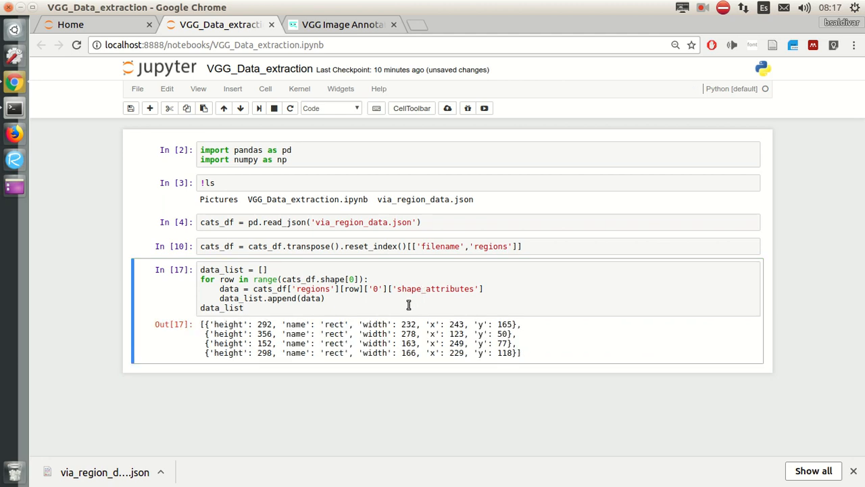
text(pd.)
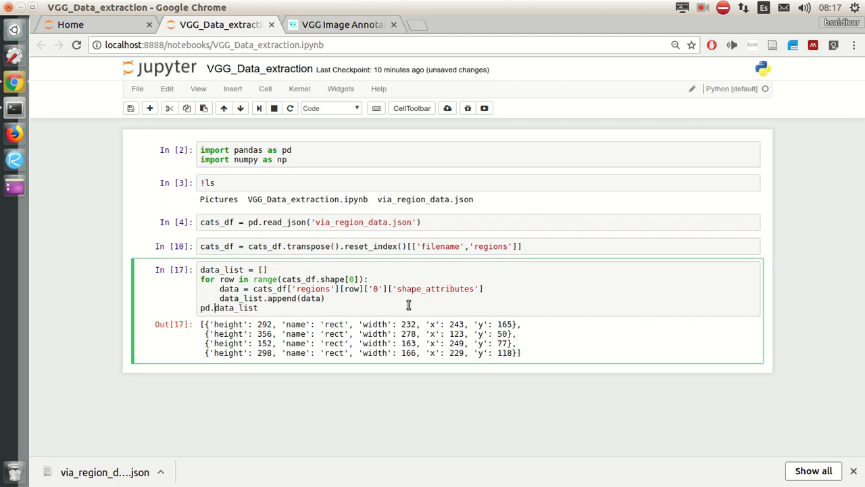
text(DataFrame()
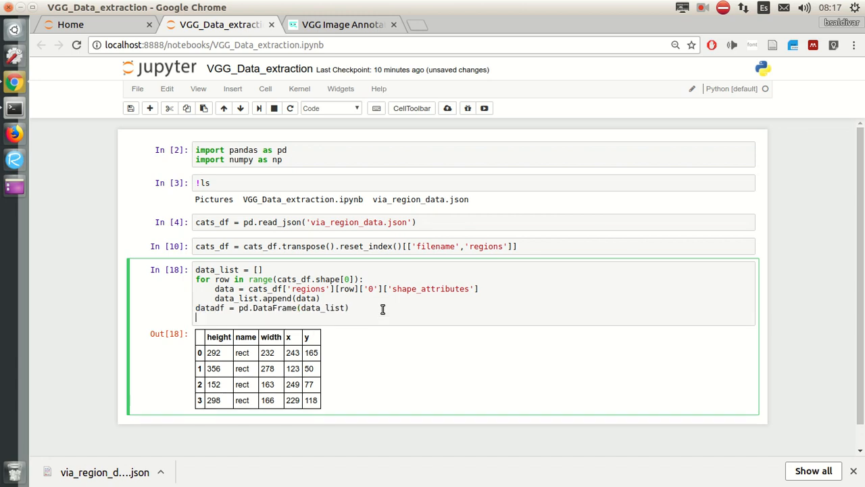
Add pd.concat([cats_df, datadf], 1) as the cell's last line and run it.
text(pd.D)
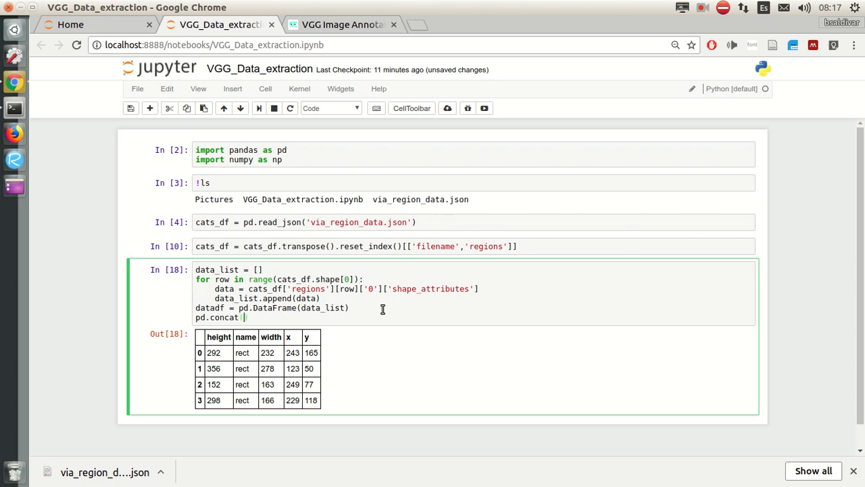
text(cats_d)
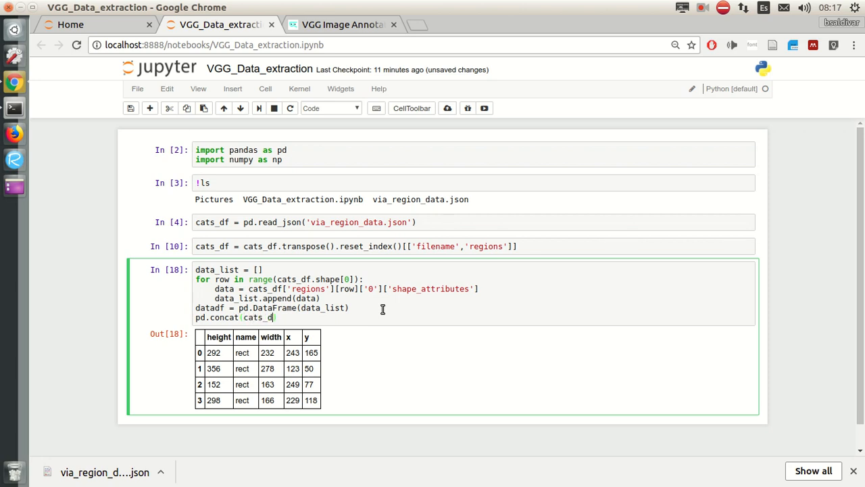
key(BackSpace)
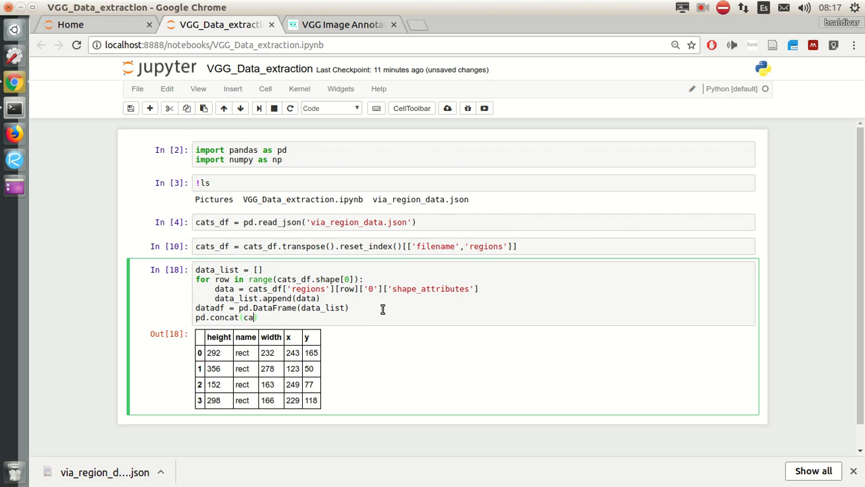
text())
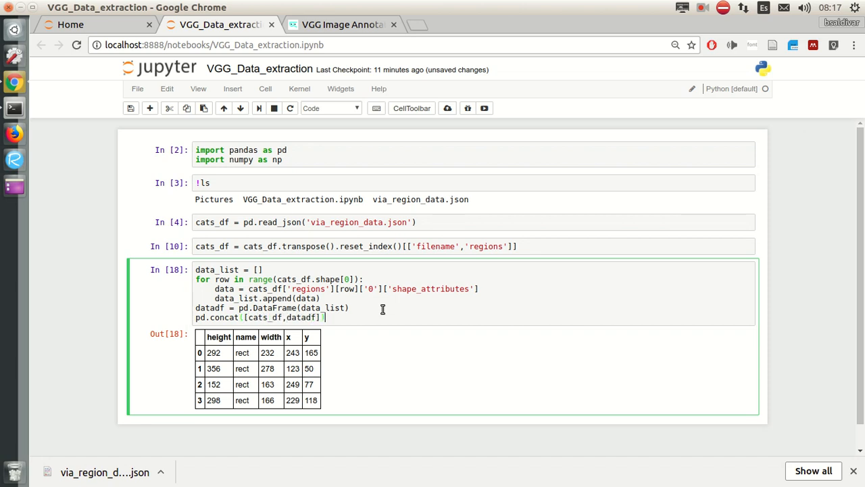
text(,1)
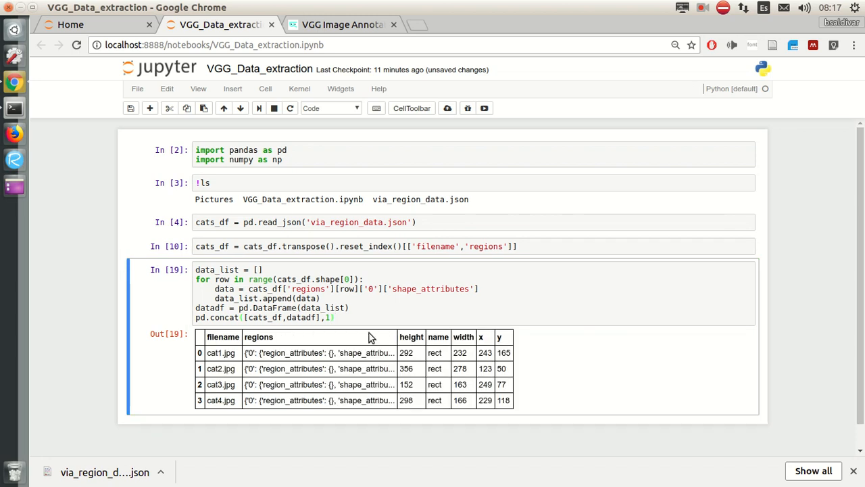
click(347, 308)
text([[')
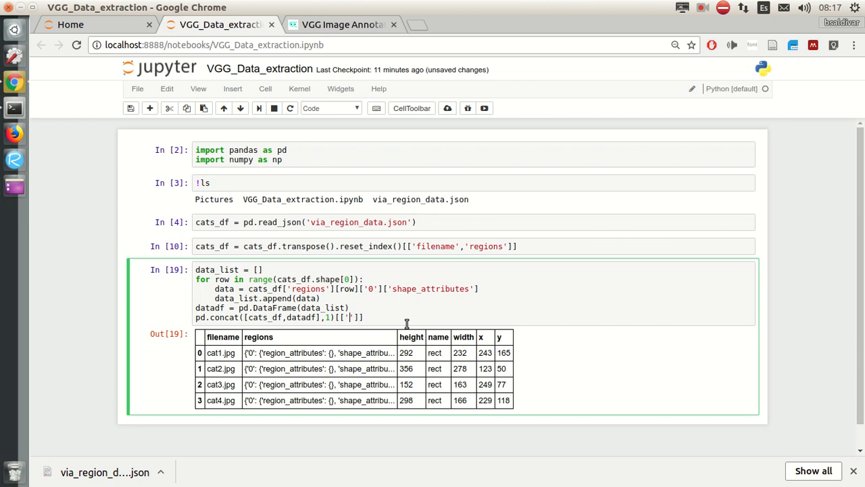
Select columns 'filename', 'height', 'width', 'x', 'y' from the concat result and store it as cats_df.
text(filename',)
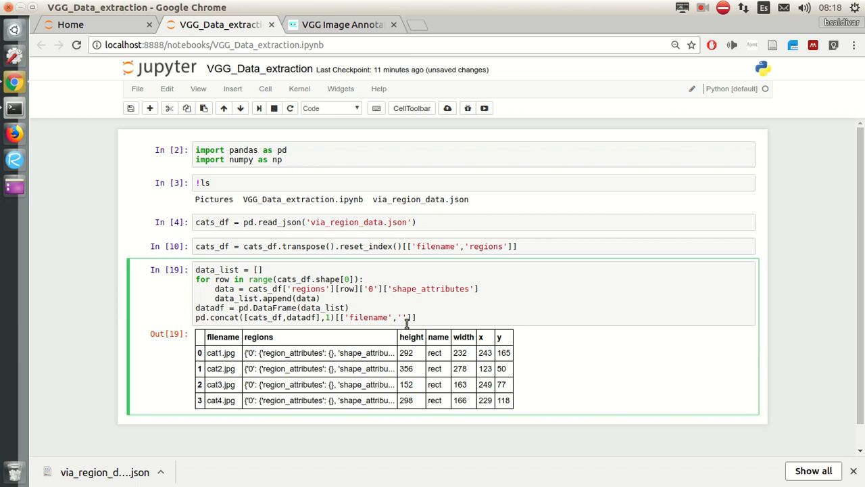
text(height',)
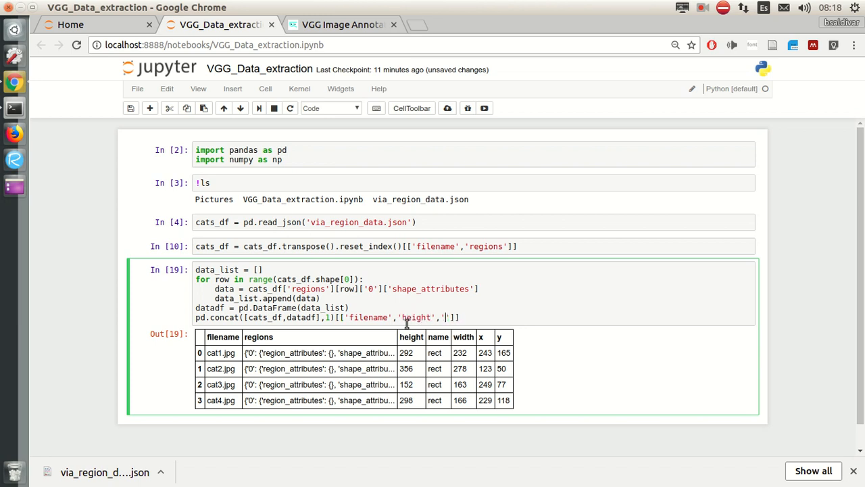
text(width','x)
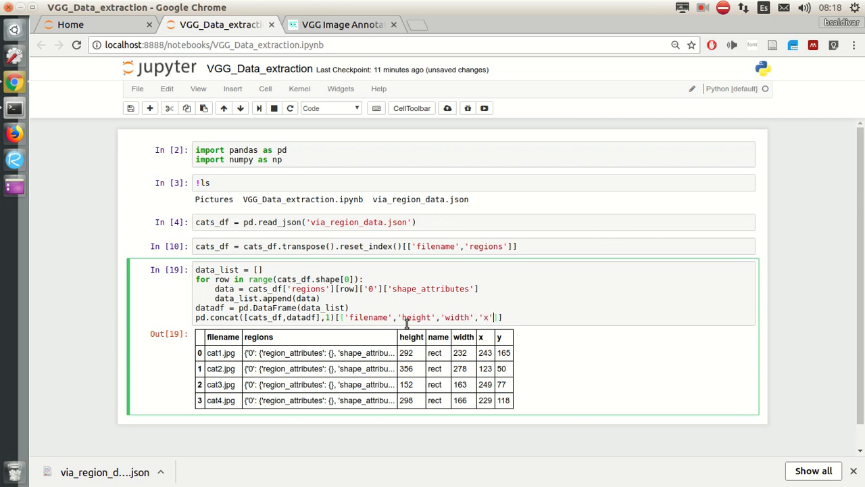
text(,'y')
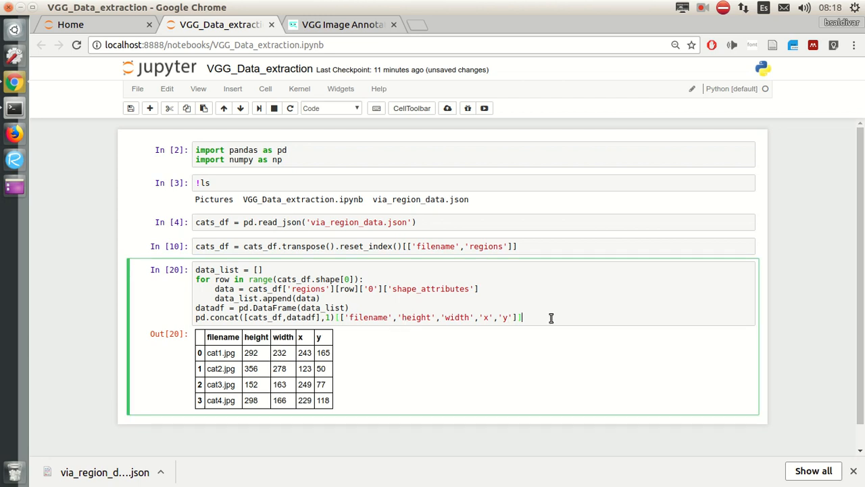
text(df =)
text(cats)
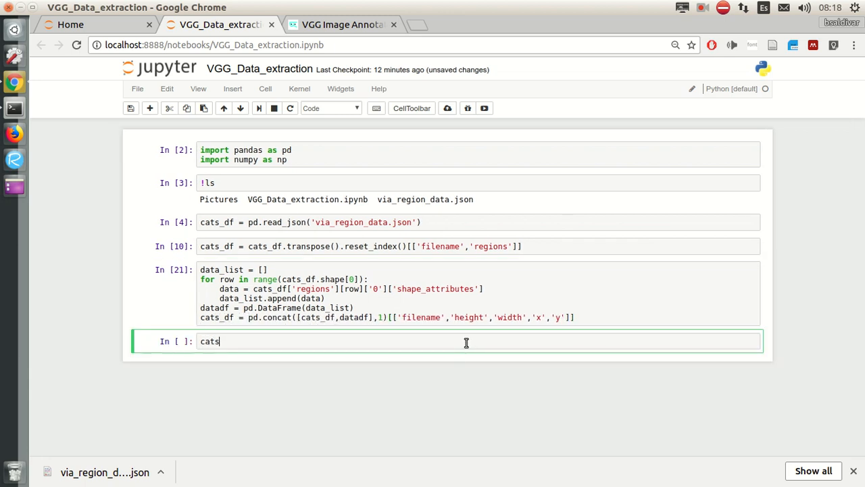
Run a new cell containing cats_df to display the final four-row table.
key(Shift+Return)
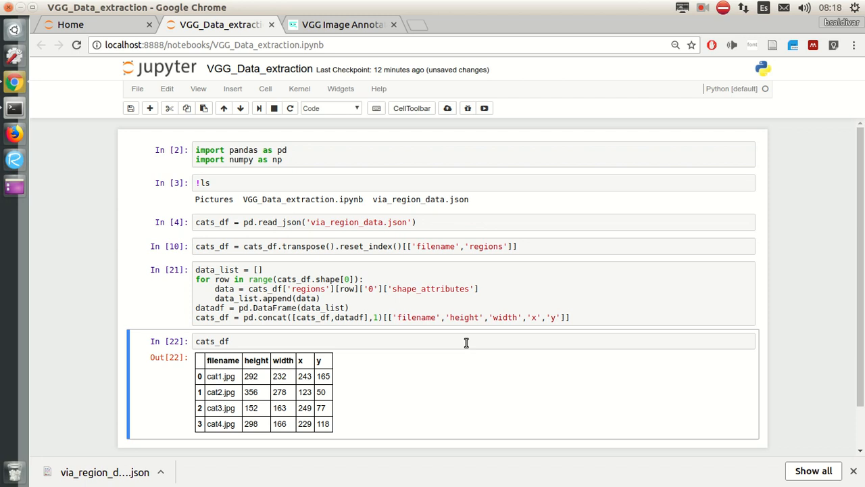
click(703, 8)
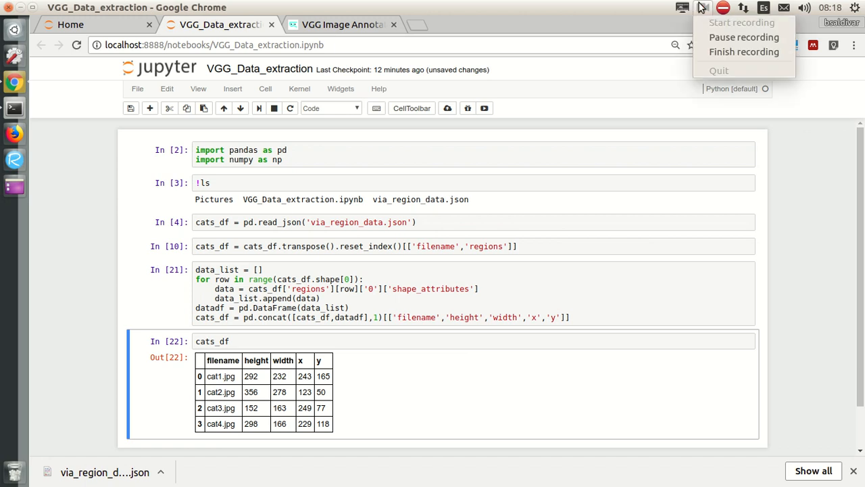
mouse_move(743, 38)
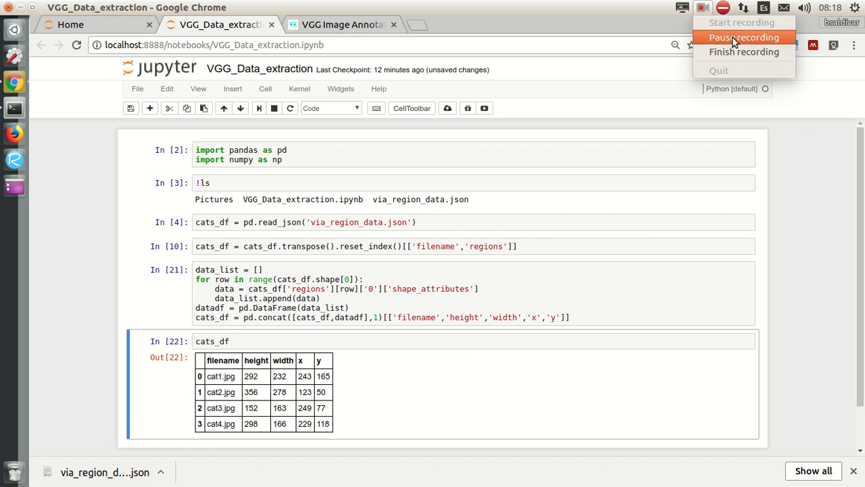